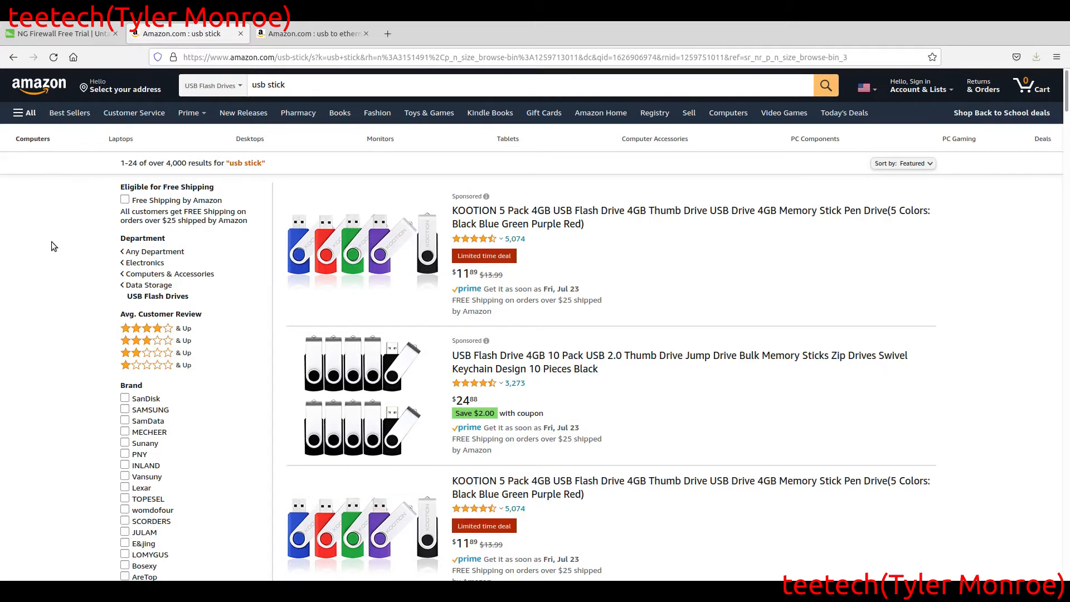
{"action": "mouse_move", "coordinate": [49, 282]}
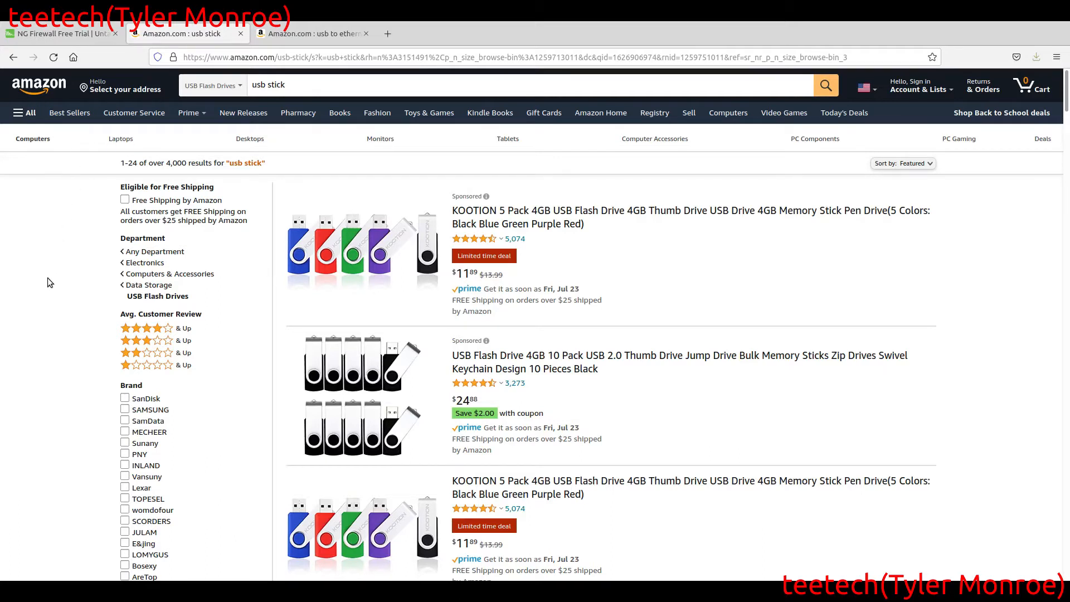
- Switch to the Amazon results for 'usb to ethernet adapter' and browse the listed adapters
{"action": "scroll", "scroll_direction": "down", "scroll_amount": 3}
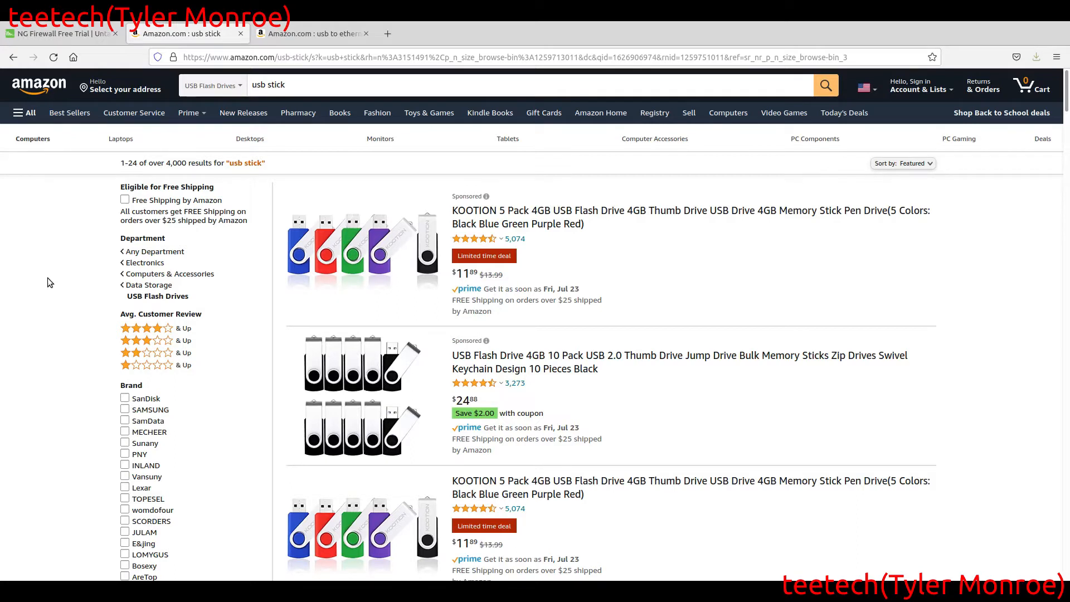
{"action": "mouse_move", "coordinate": [43, 305]}
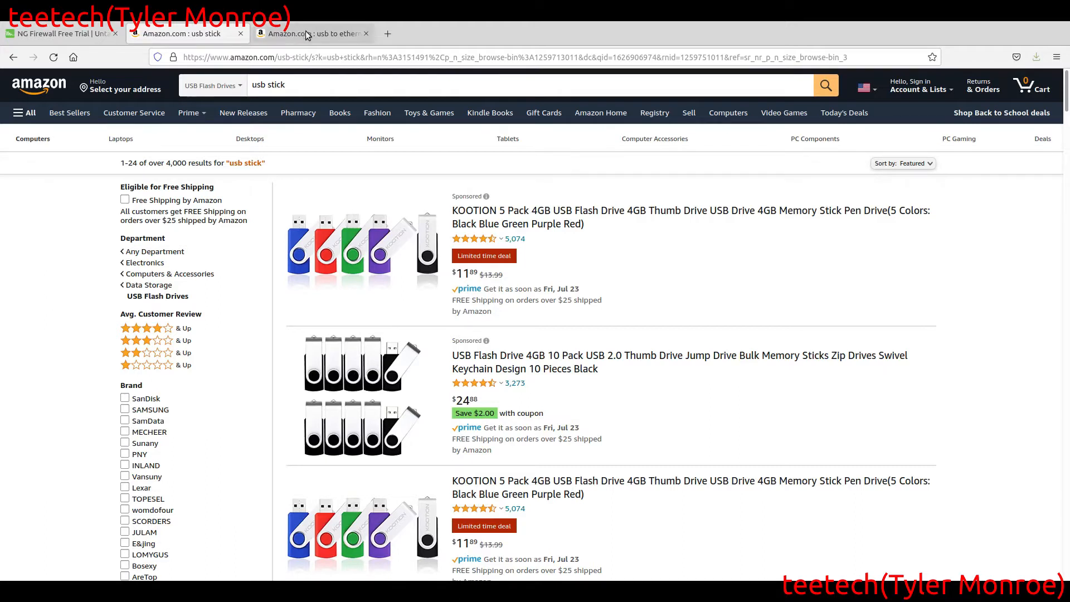
{"action": "mouse_move", "coordinate": [309, 37]}
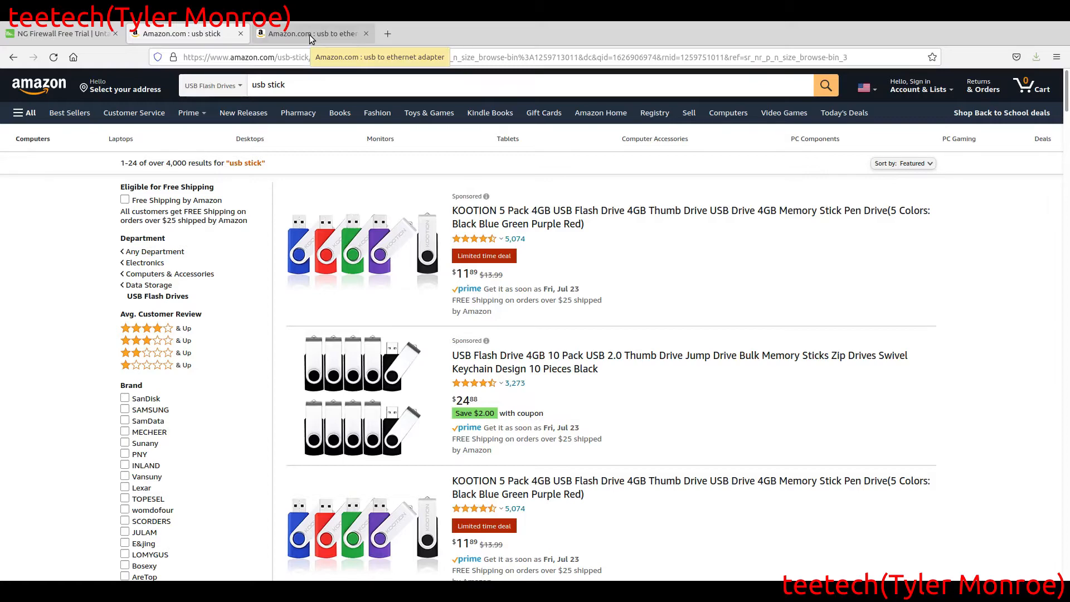
{"action": "left_click", "coordinate": [311, 33]}
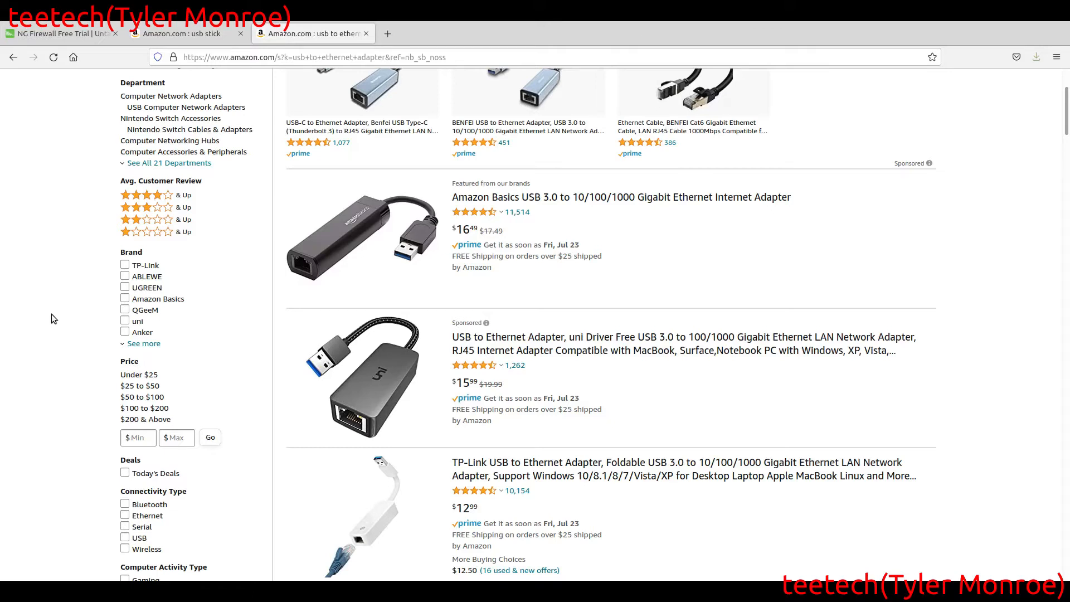
{"action": "mouse_move", "coordinate": [40, 278]}
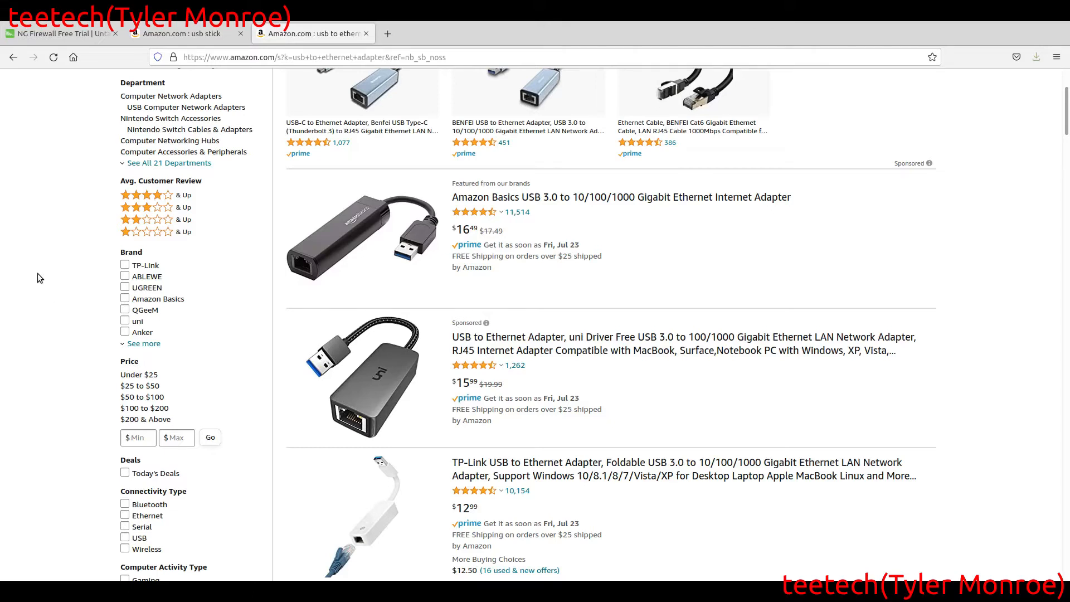
{"action": "scroll", "scroll_direction": "down", "scroll_amount": 3}
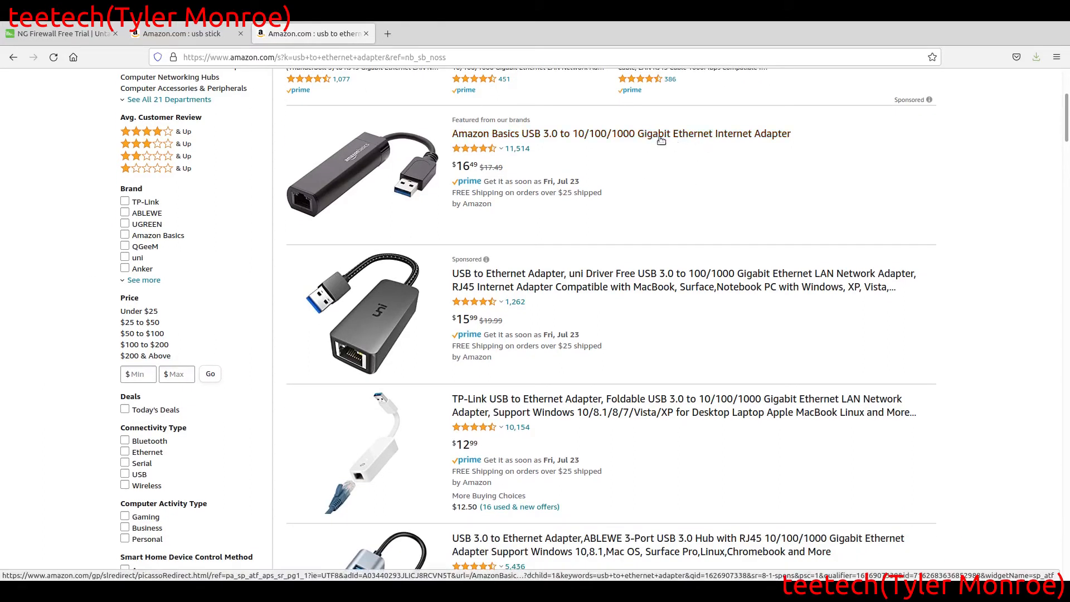
{"action": "mouse_move", "coordinate": [16, 255]}
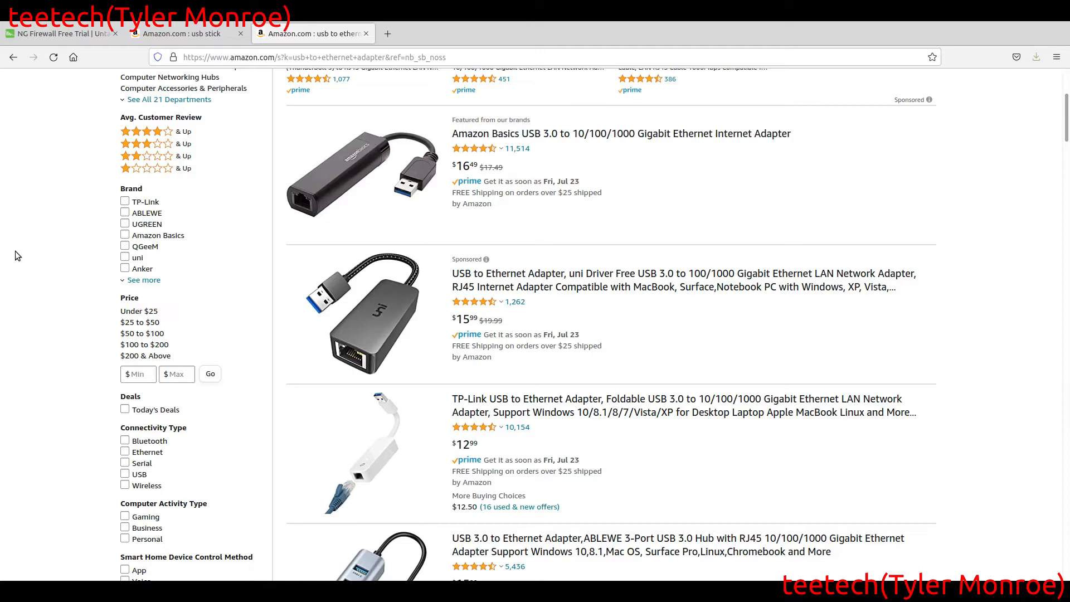
{"action": "mouse_move", "coordinate": [50, 247]}
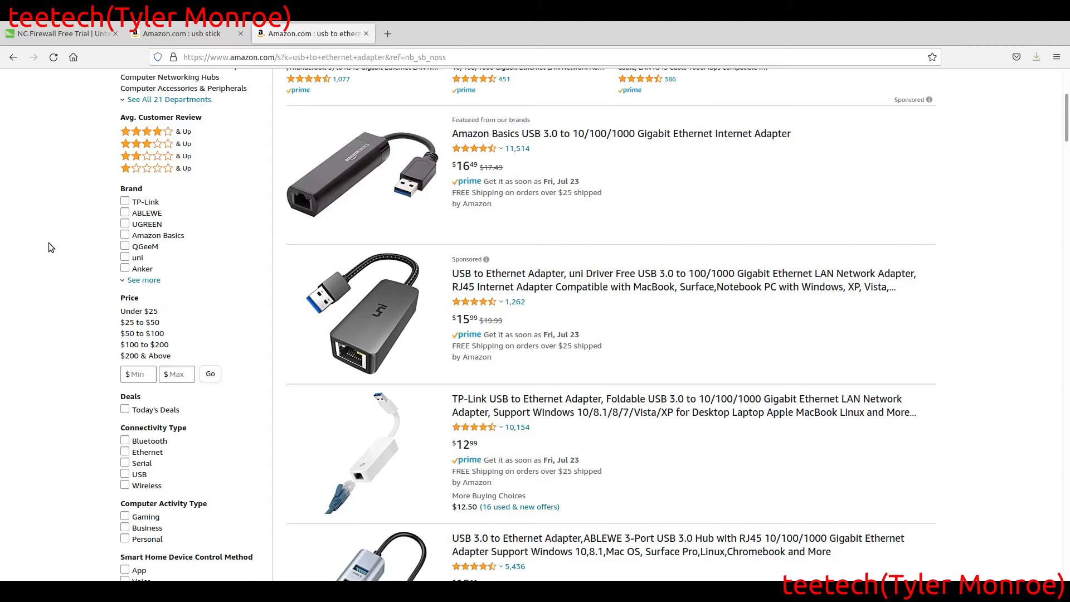
{"action": "left_click", "coordinate": [178, 34]}
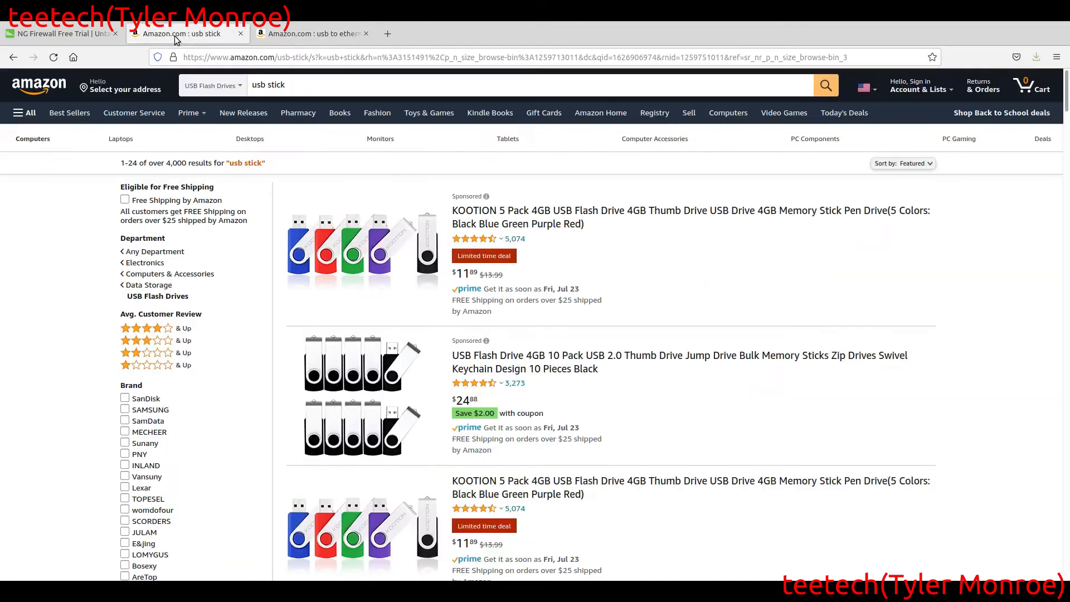
{"action": "left_click", "coordinate": [312, 33]}
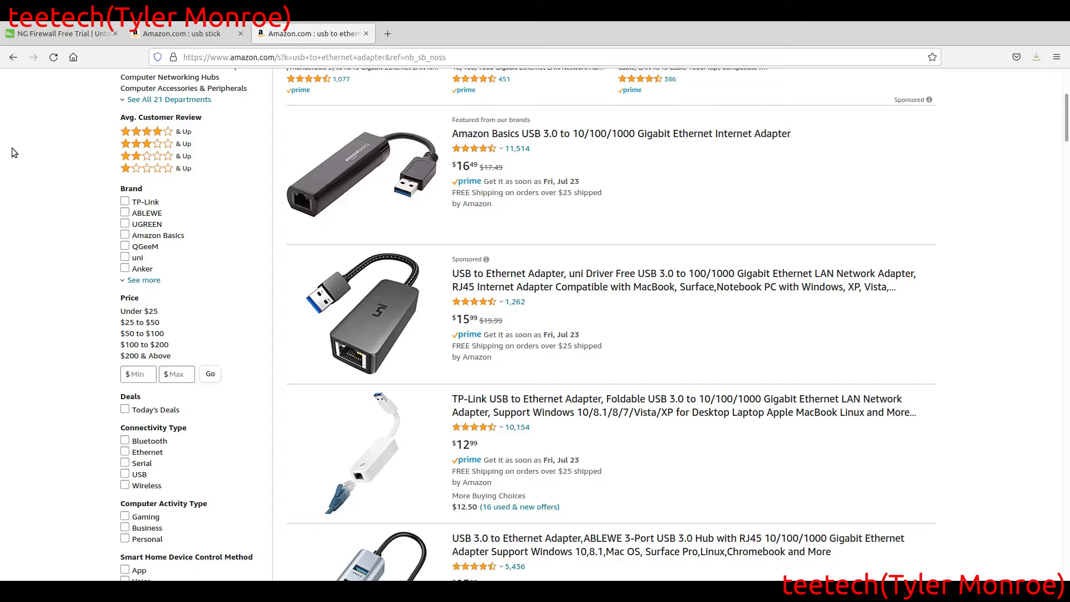
{"action": "mouse_move", "coordinate": [39, 161]}
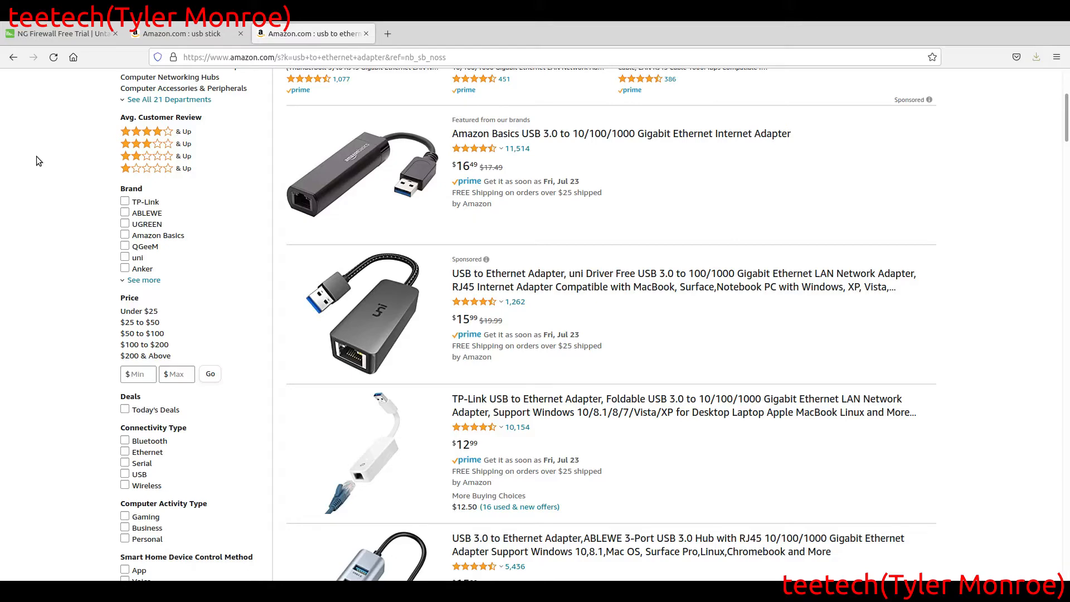
{"action": "mouse_move", "coordinate": [72, 35]}
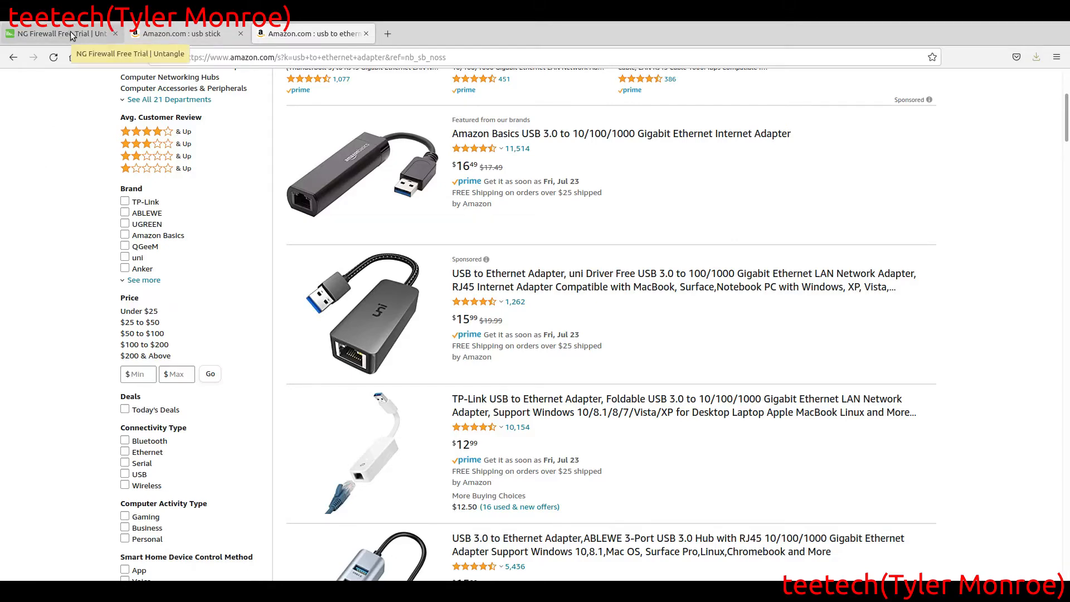
- Switch to the Untangle NG Firewall Free Trial page
{"action": "left_click", "coordinate": [56, 33]}
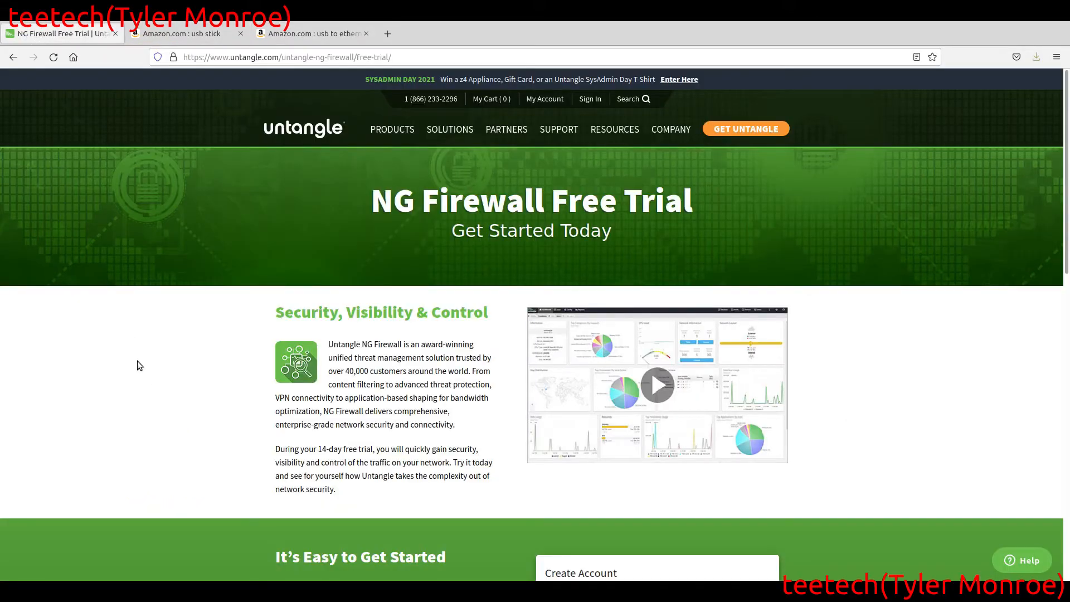
{"action": "mouse_move", "coordinate": [178, 341]}
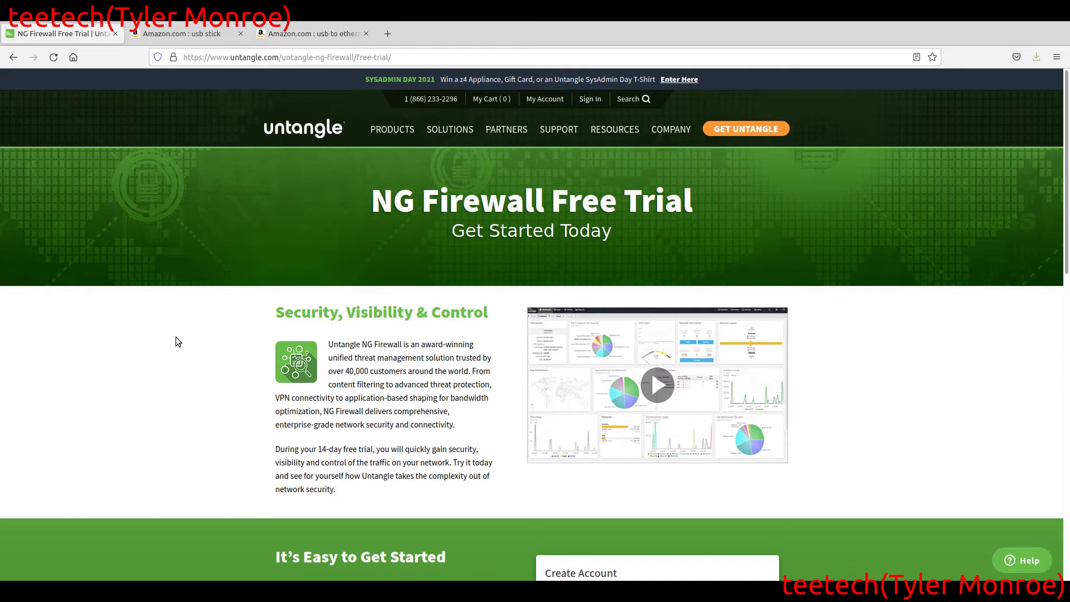
{"action": "mouse_move", "coordinate": [746, 130]}
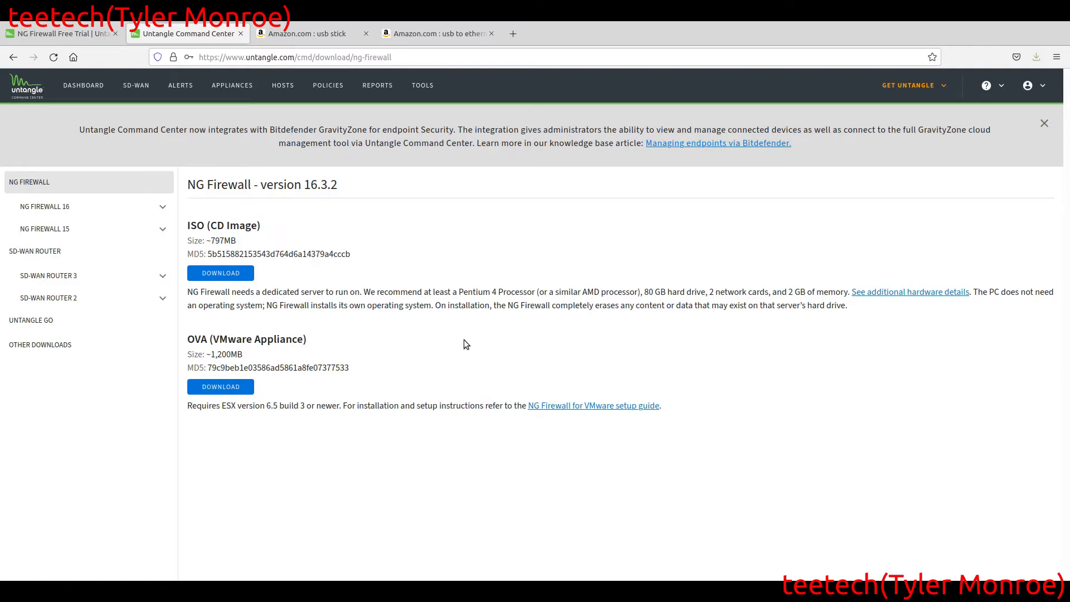
{"action": "mouse_move", "coordinate": [305, 292]}
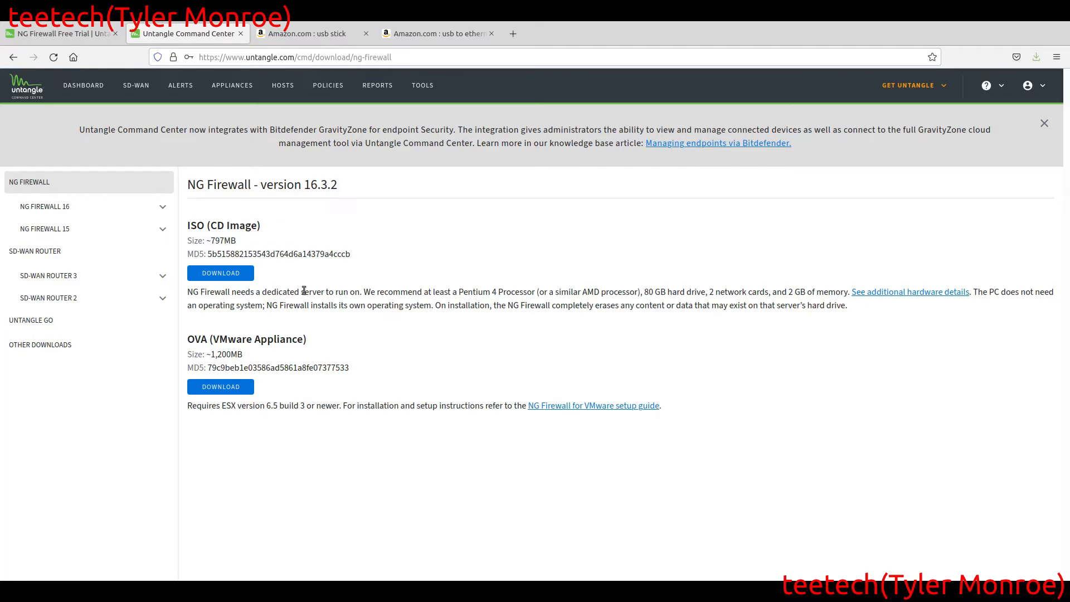
{"action": "mouse_move", "coordinate": [241, 238]}
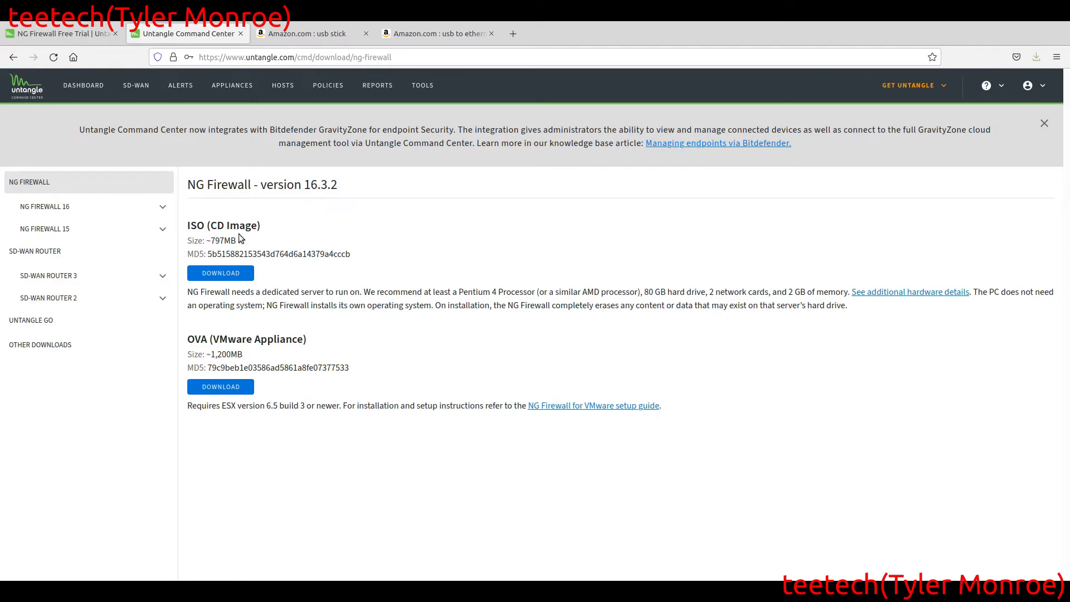
{"action": "mouse_move", "coordinate": [295, 333]}
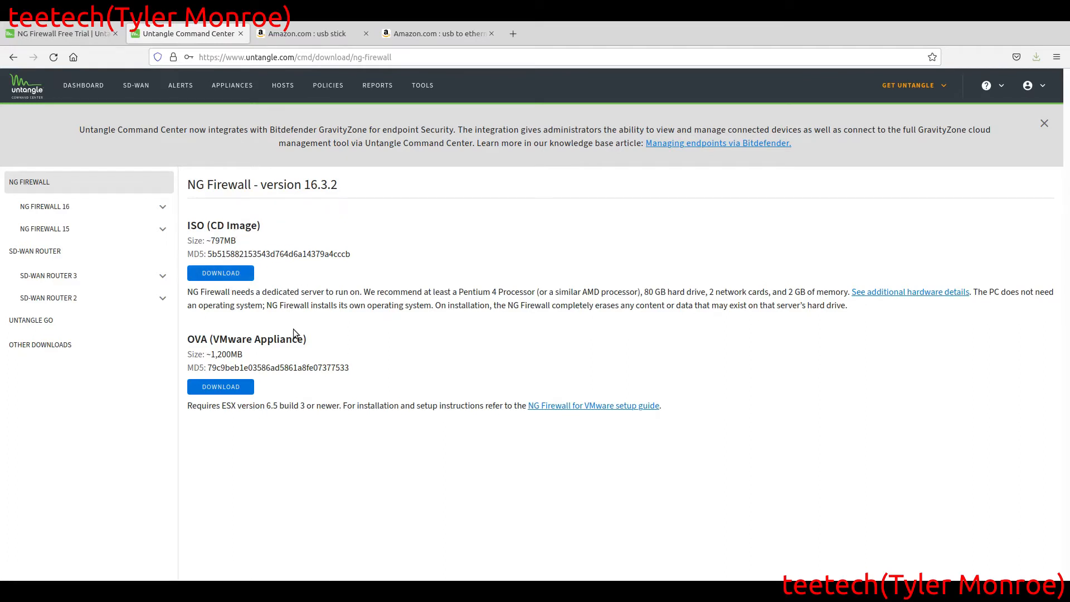
{"action": "mouse_move", "coordinate": [451, 355]}
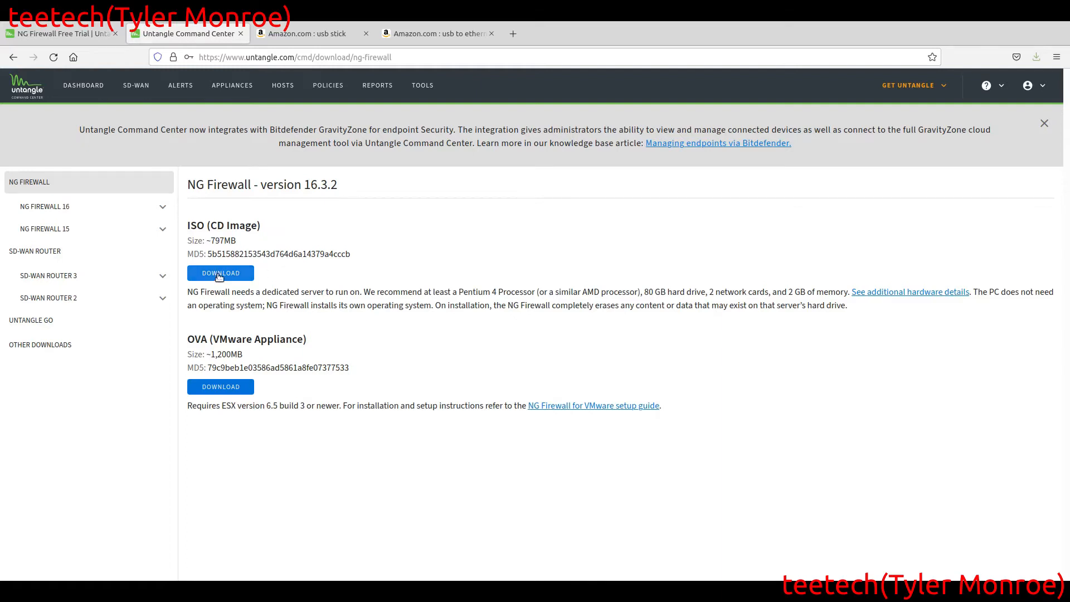
- Download the NG Firewall 16.3.2 ISO (CD Image) and confirm saving the file
{"action": "left_click", "coordinate": [220, 274]}
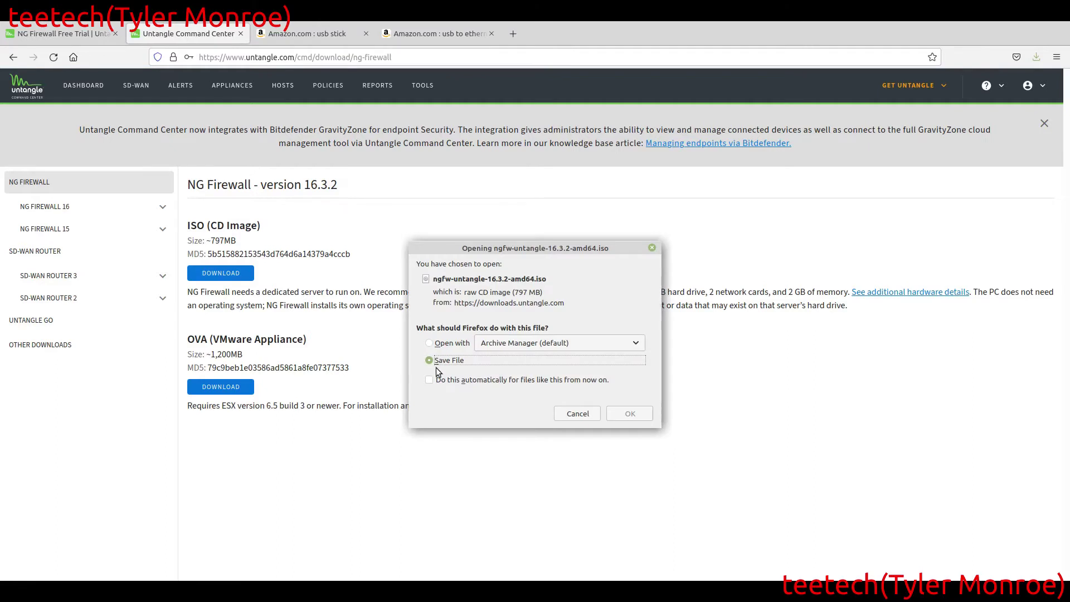
{"action": "mouse_move", "coordinate": [578, 418]}
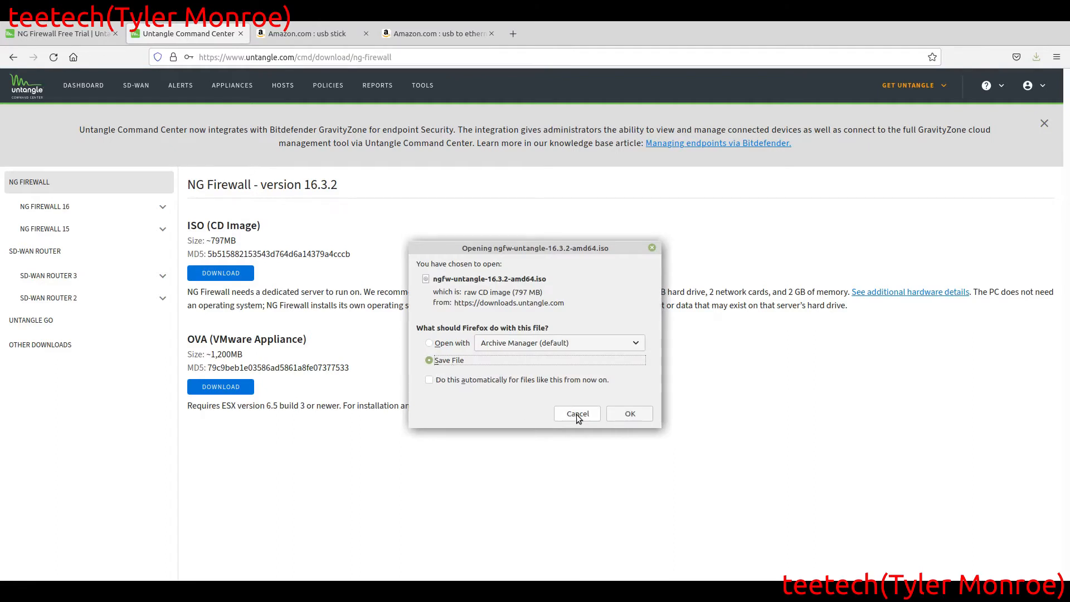
{"action": "left_click", "coordinate": [577, 414]}
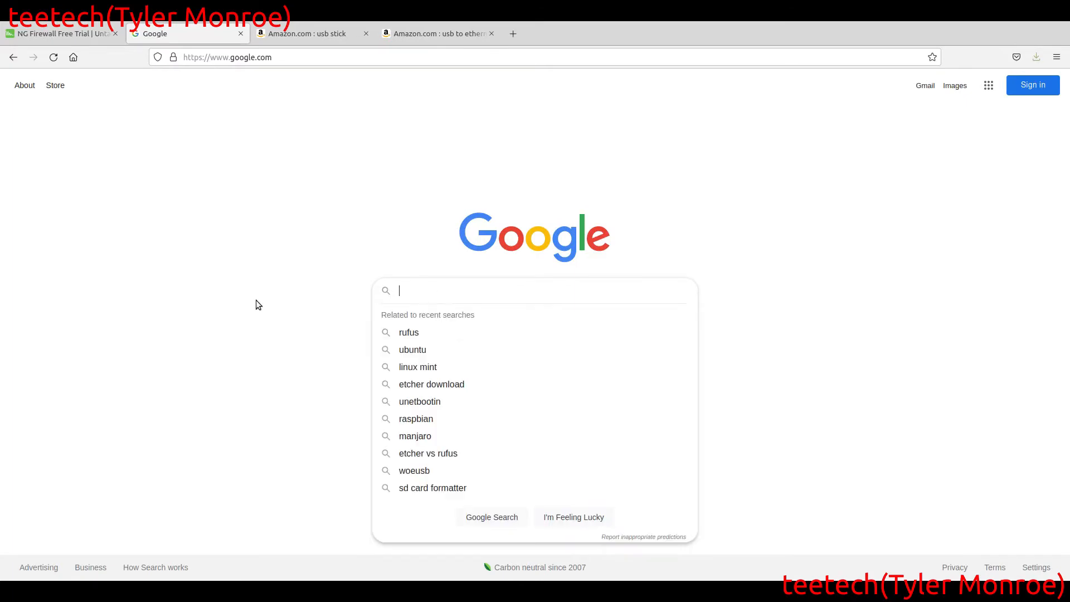
- Search Google for 'etcher', reach the balenaEtcher site and start the Linux x64 download
{"action": "type", "text": "etcher"}
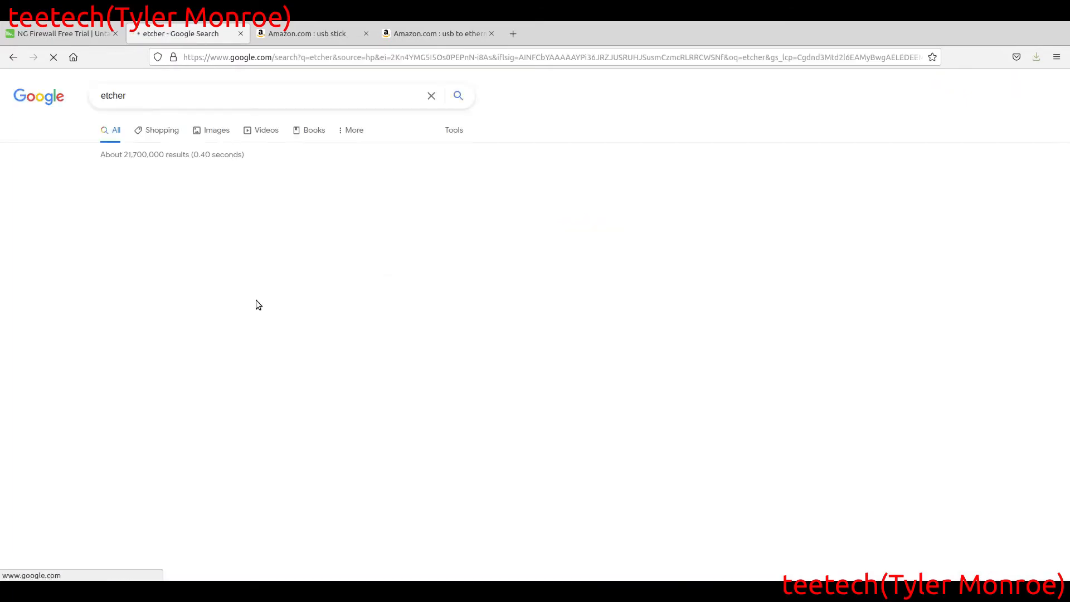
{"action": "left_click", "coordinate": [246, 191]}
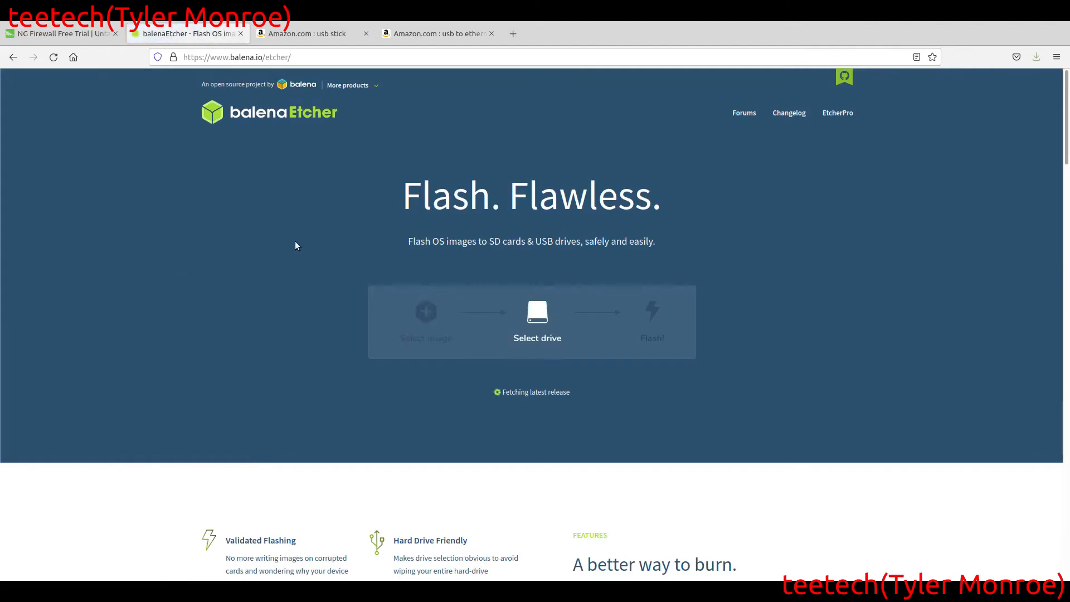
{"action": "left_click", "coordinate": [519, 397]}
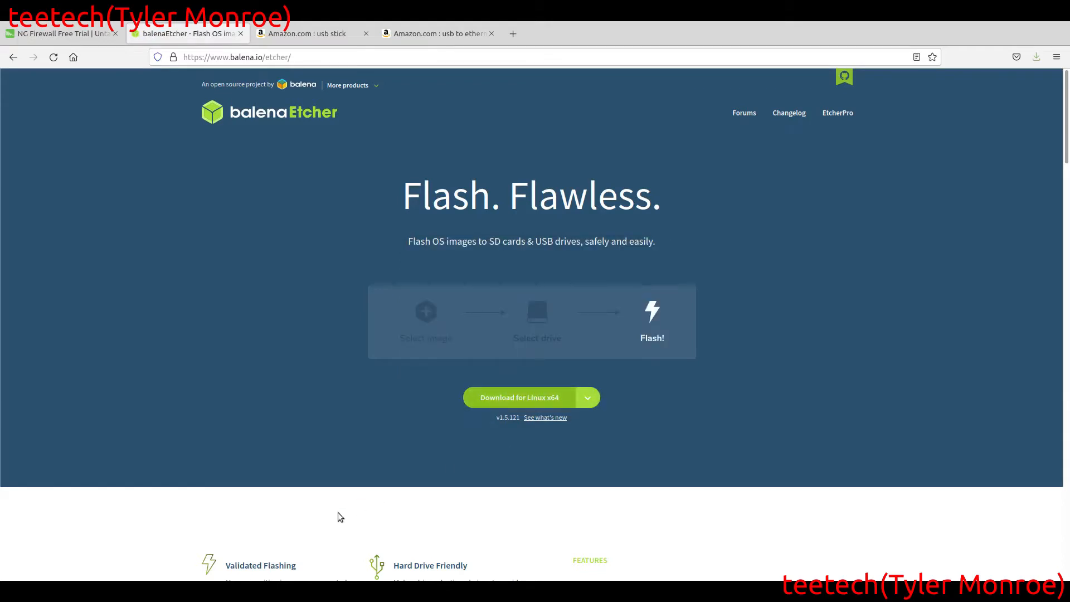
{"action": "mouse_move", "coordinate": [300, 424]}
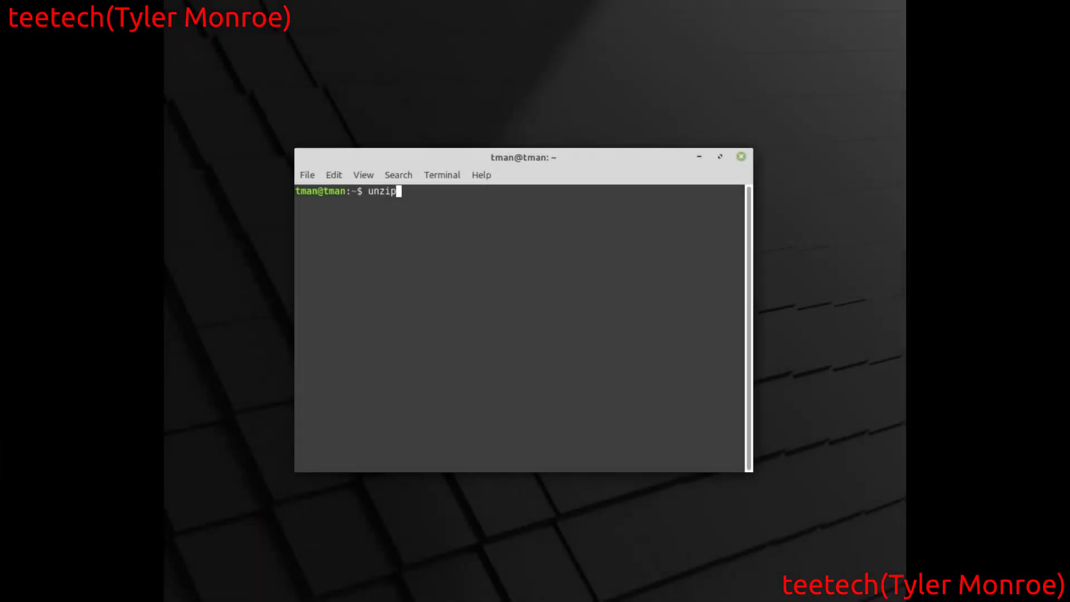
- Abandon unzipping balena-etcher-electron-1.5.121-linux-x64.zip from Downloads
{"action": "type", "text": "Downloads/"}
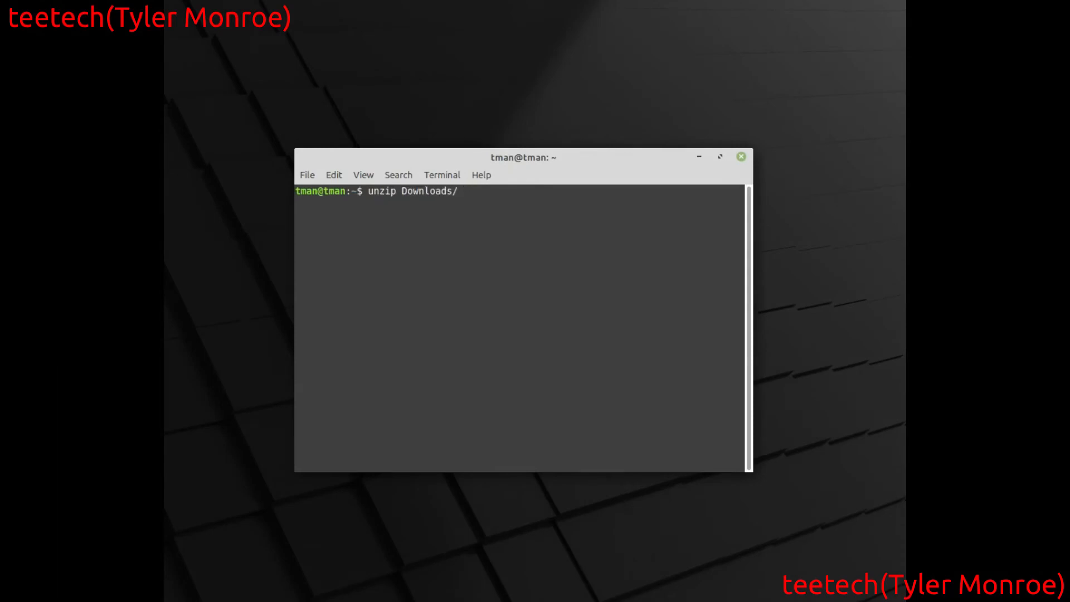
{"action": "type", "text": "balena-etcher-electron-1.5.121-linux-x64.zip"}
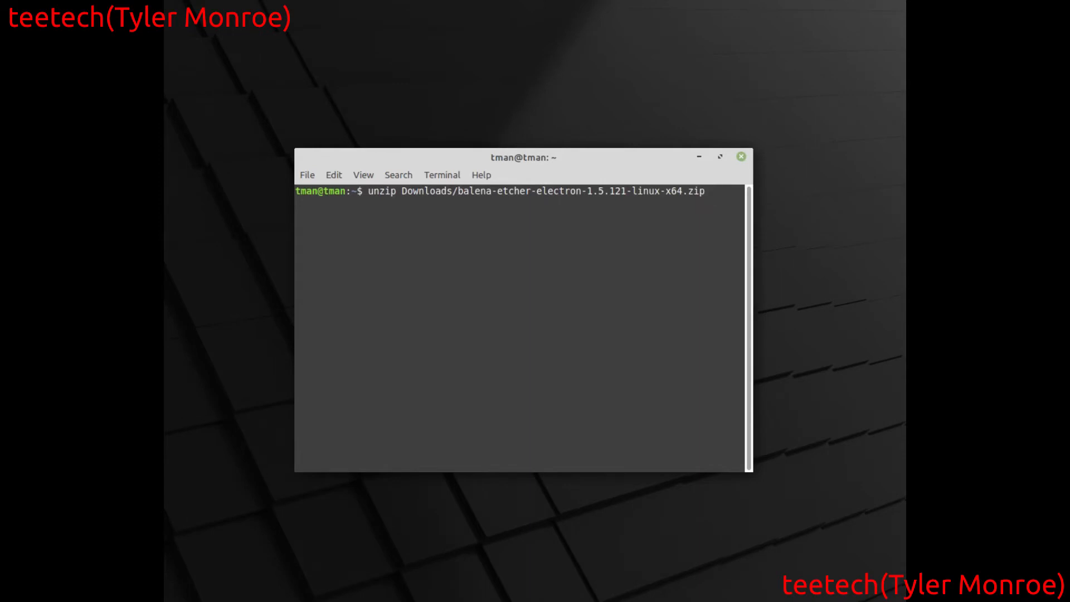
{"action": "key", "text": "ctrl+c"}
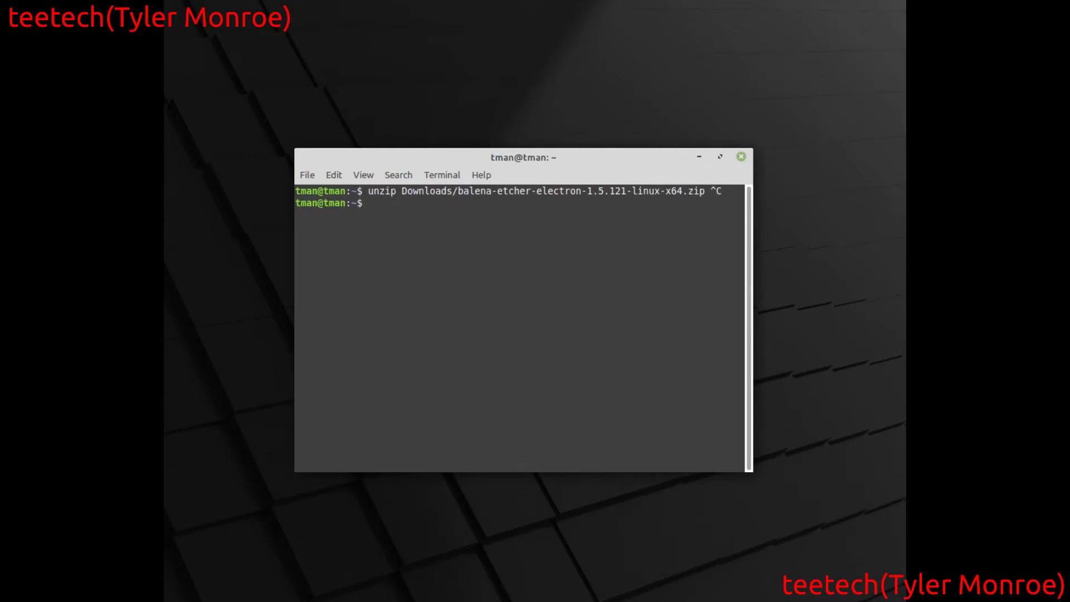
- Launch ./balenaEtcher-1.5.121-x64.AppImage from the home folder
{"action": "type", "text": "."}
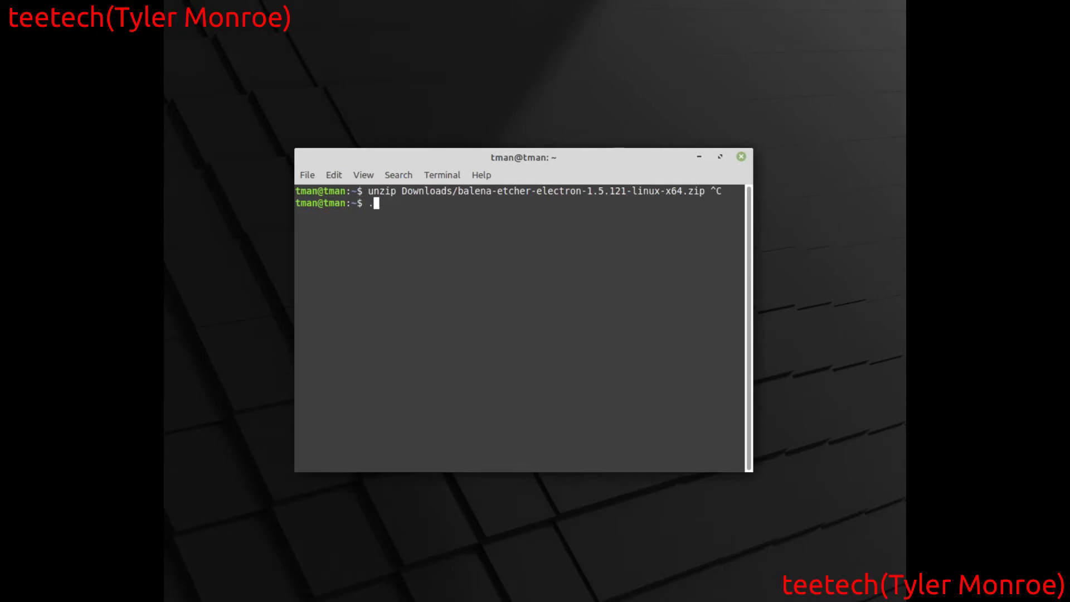
{"action": "type", "text": "/"}
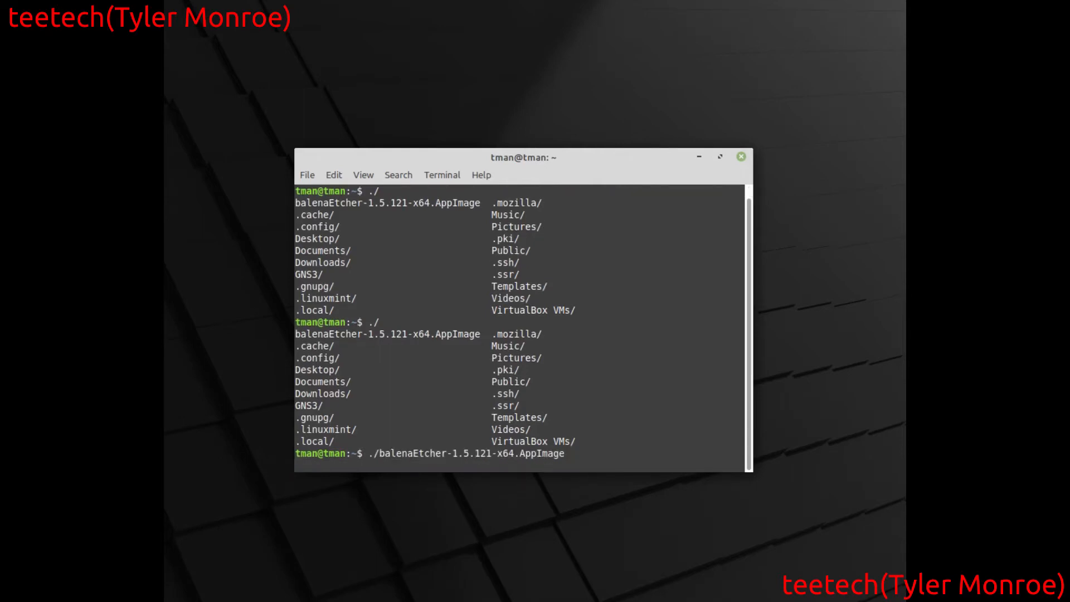
{"action": "key", "text": "Return"}
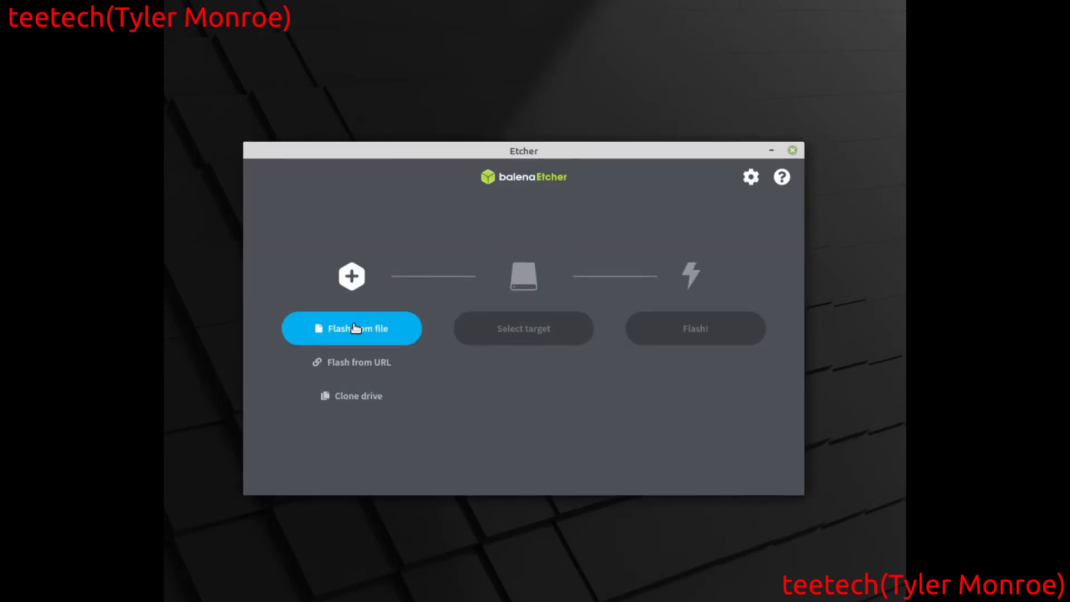
- Select ngfw-untangle-16.3.2-amd64.iso as the image and the 16 GB flash disk as target
{"action": "left_click", "coordinate": [353, 328]}
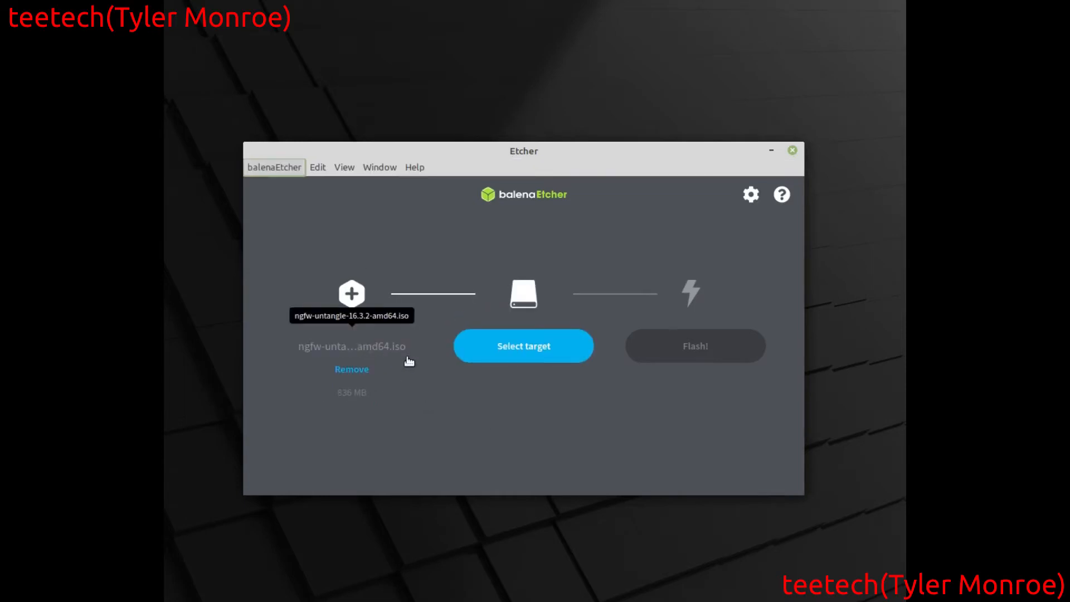
{"action": "mouse_move", "coordinate": [388, 361]}
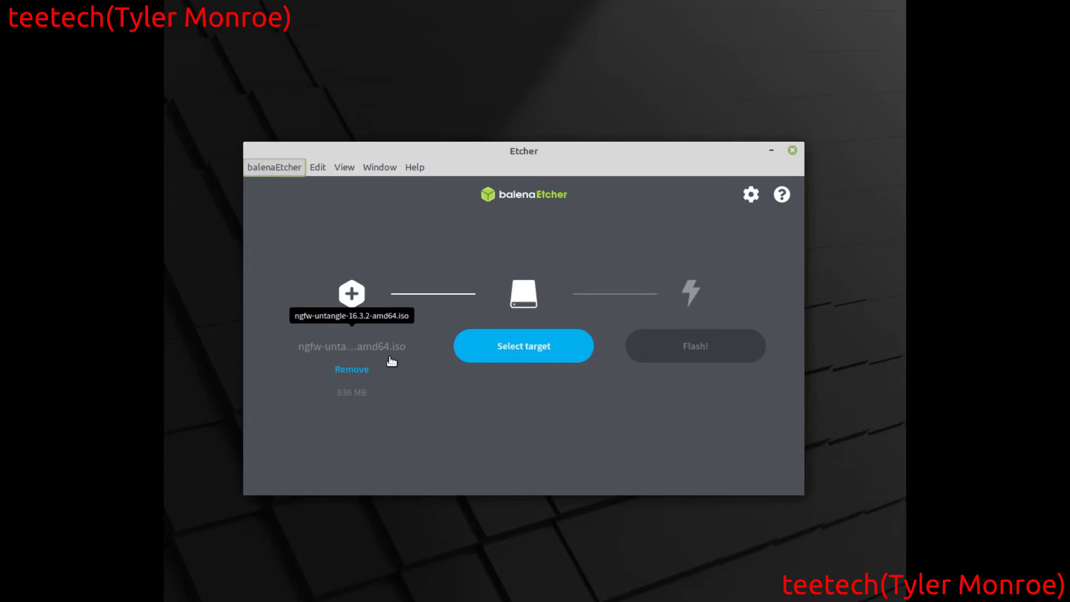
{"action": "mouse_move", "coordinate": [388, 354]}
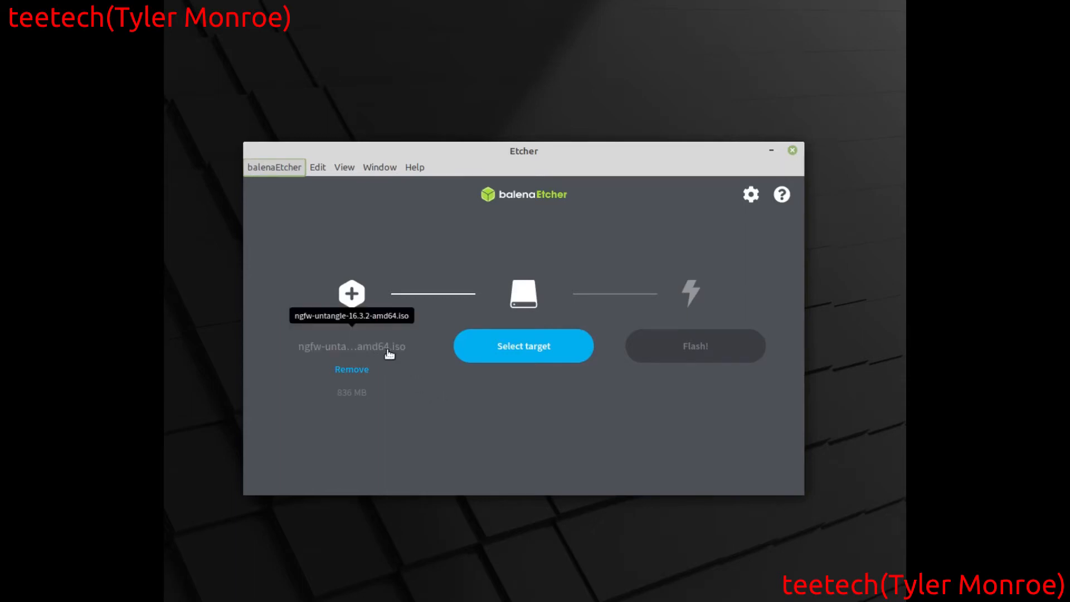
{"action": "left_click", "coordinate": [524, 345]}
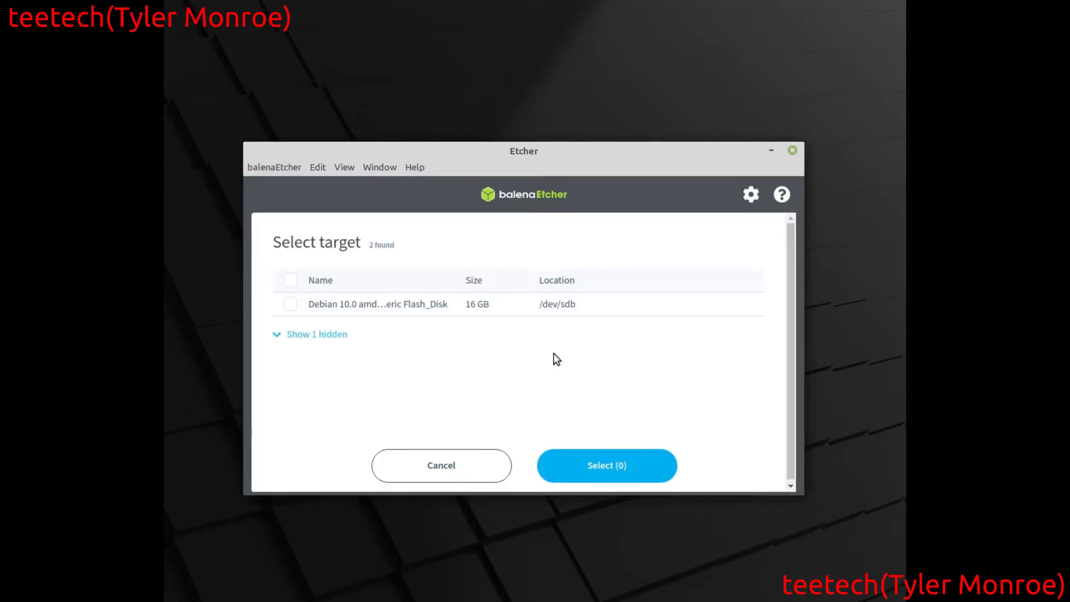
{"action": "left_click", "coordinate": [290, 303]}
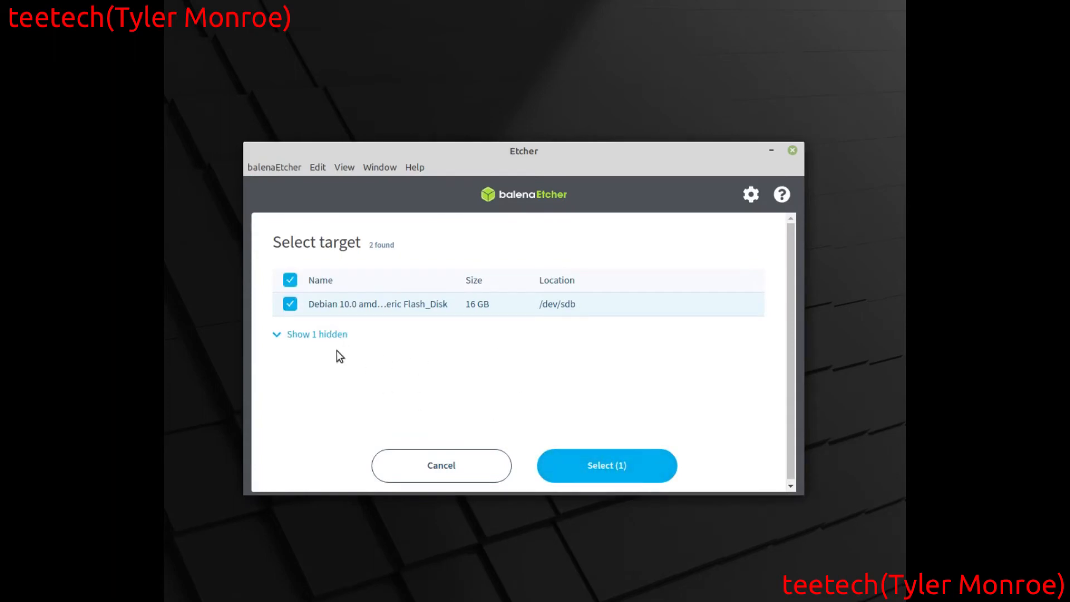
{"action": "mouse_move", "coordinate": [519, 437]}
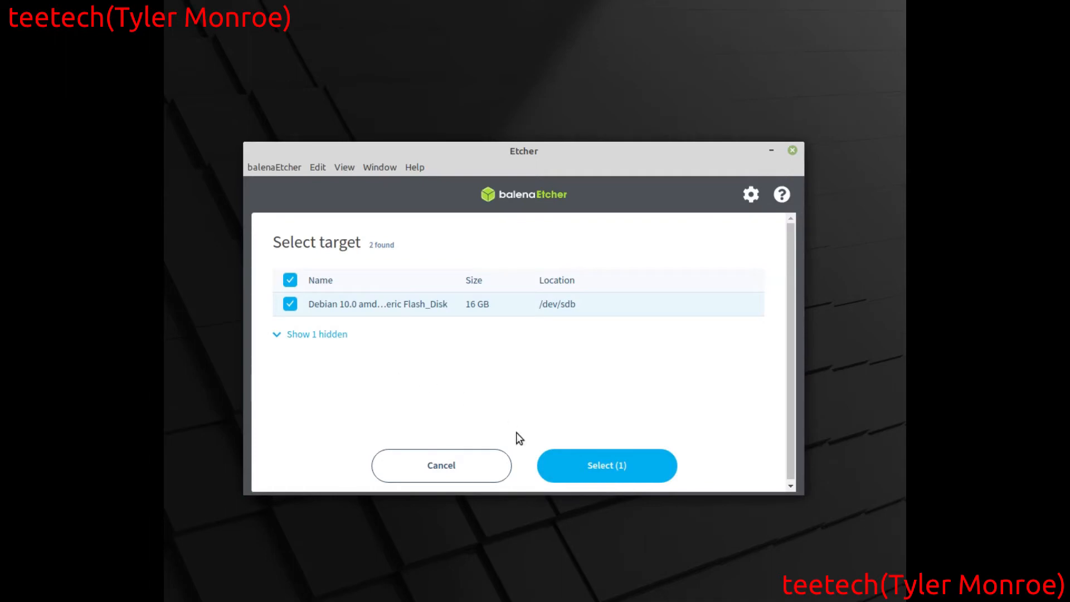
{"action": "mouse_move", "coordinate": [607, 466]}
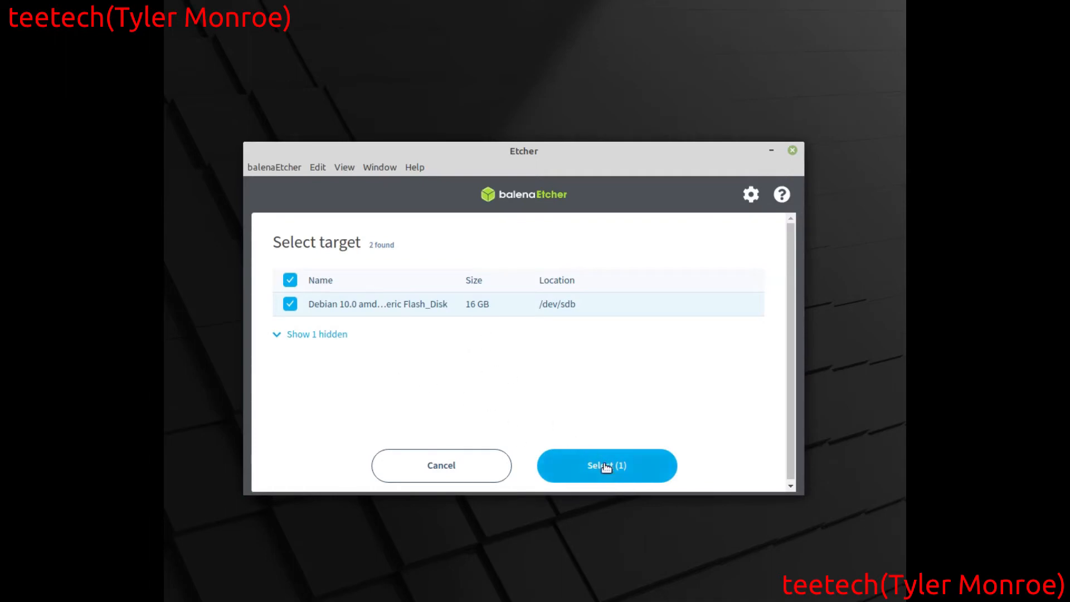
{"action": "left_click", "coordinate": [606, 466]}
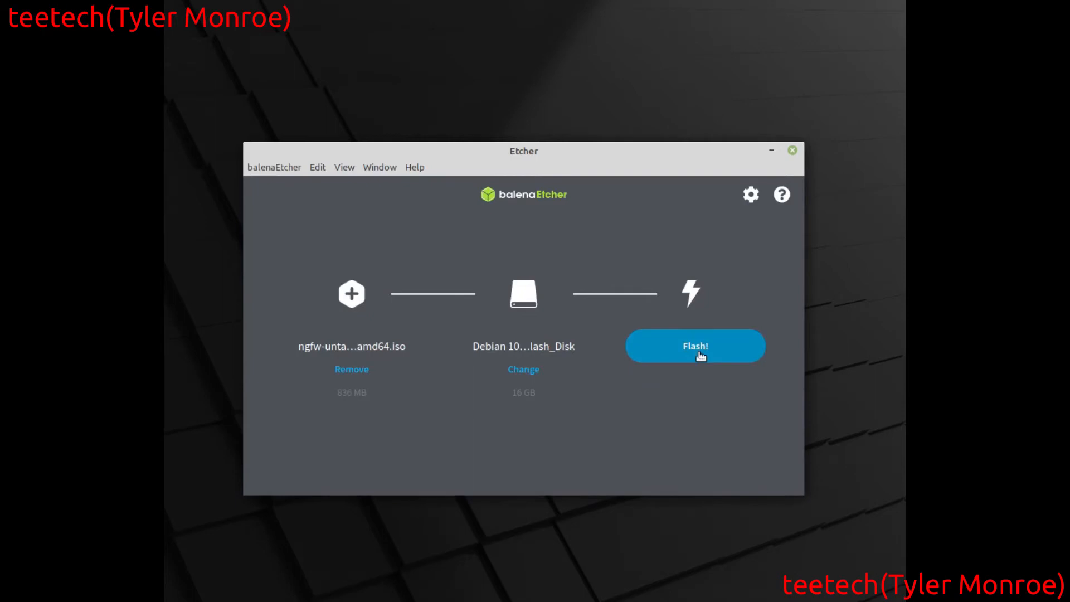
- Start flashing and authorize it with the account password
{"action": "left_click", "coordinate": [696, 345]}
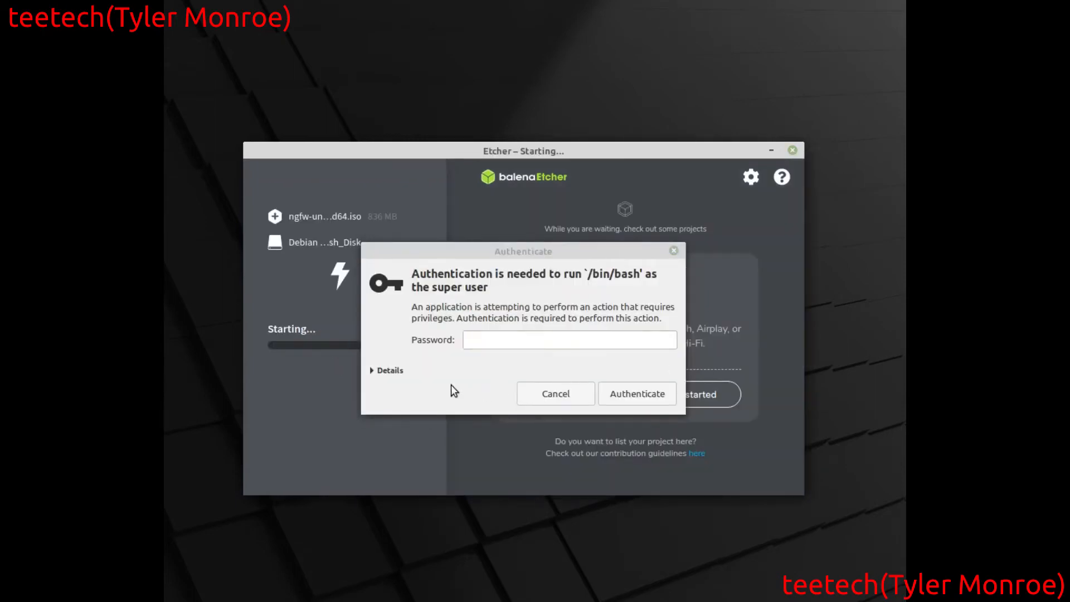
{"action": "type", "text": "•"}
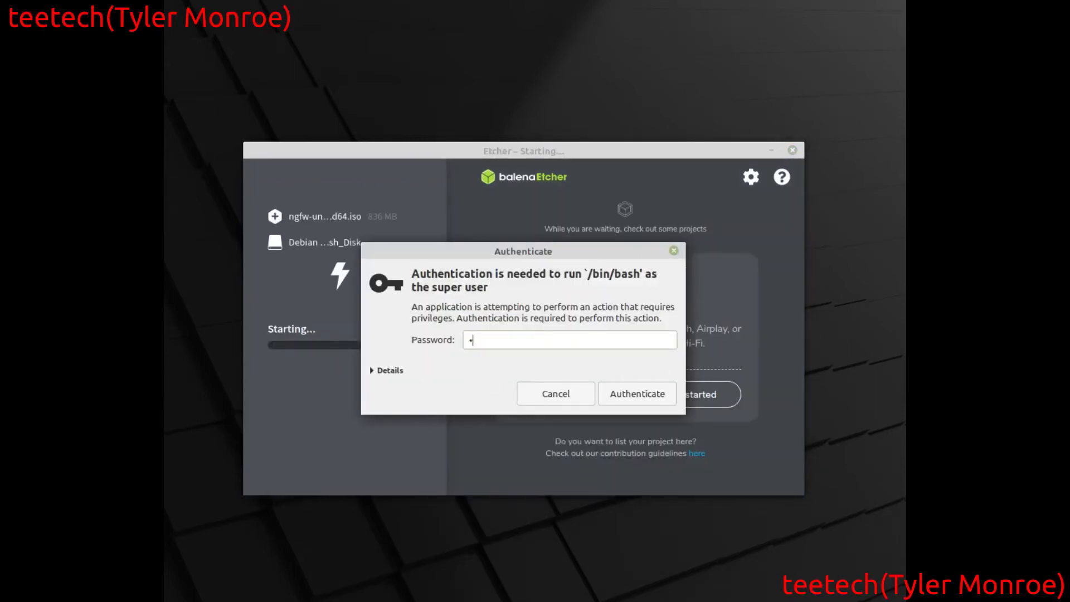
{"action": "left_click", "coordinate": [636, 393]}
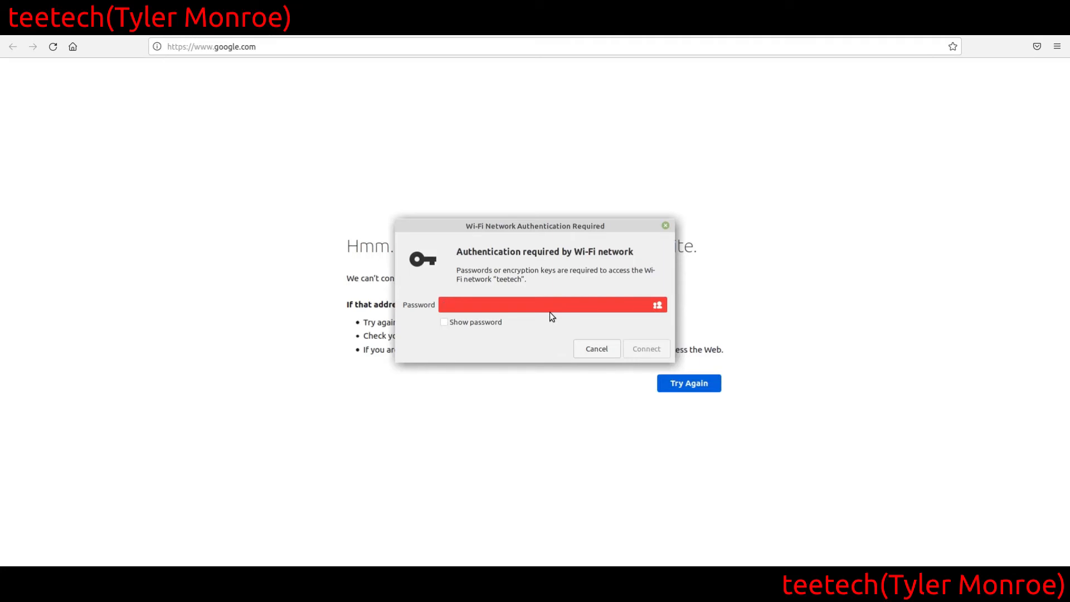
- Enter the Wi-Fi password and connect to the network
{"action": "type", "text": "*"}
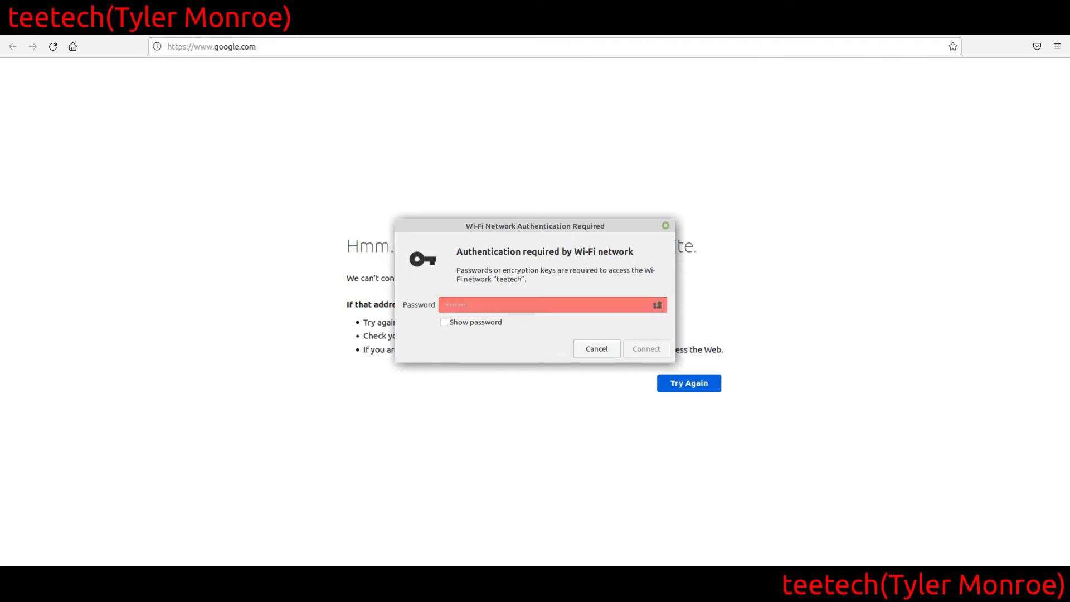
{"action": "left_click", "coordinate": [596, 348]}
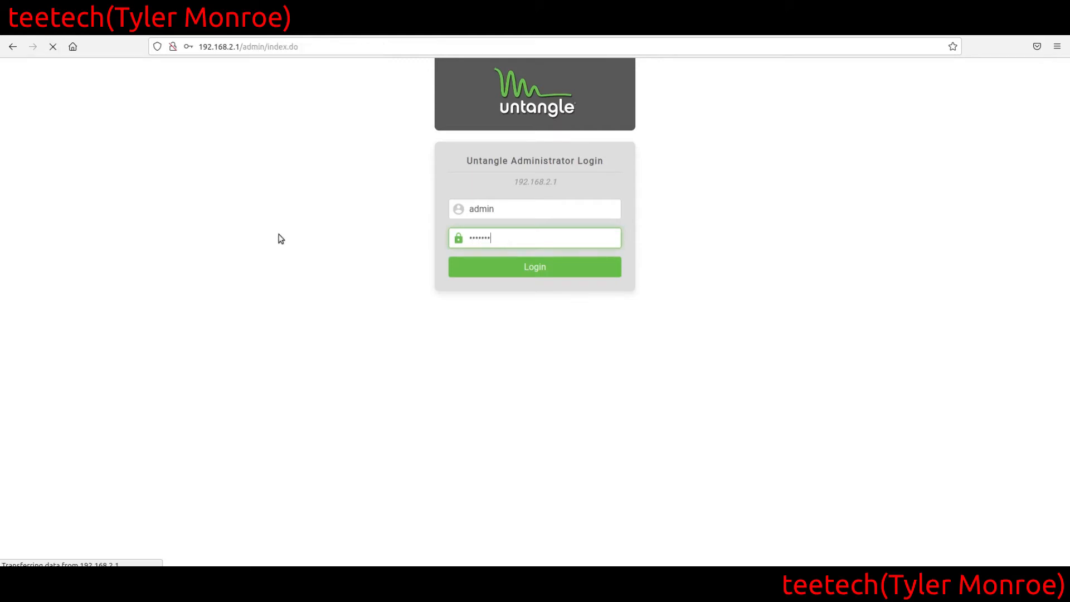
- Log in to the Untangle administrator as admin to reach the dashboard
{"action": "left_click", "coordinate": [535, 266]}
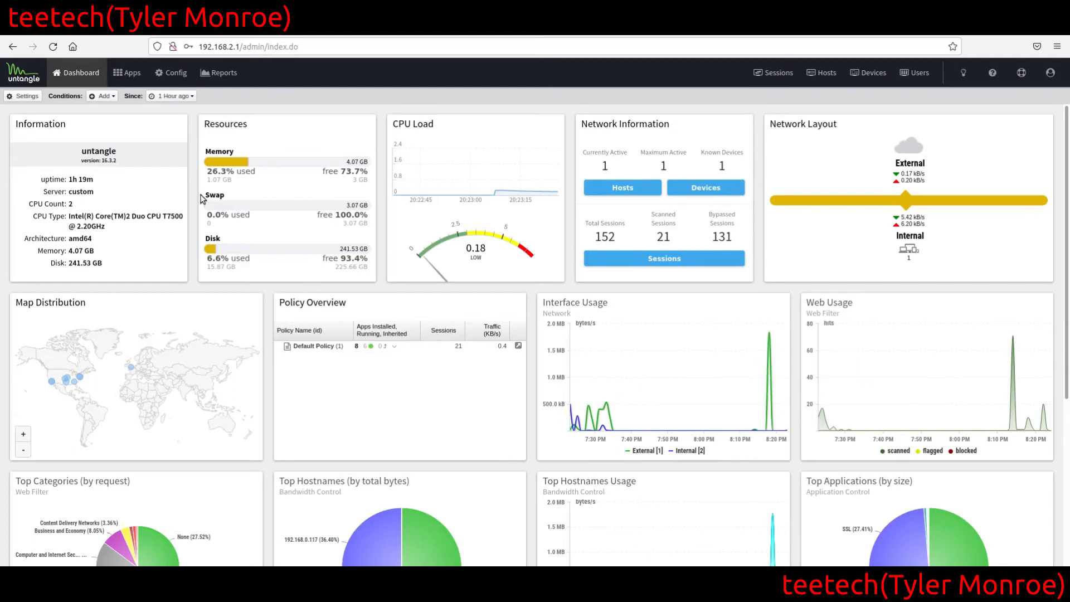
{"action": "mouse_move", "coordinate": [286, 205]}
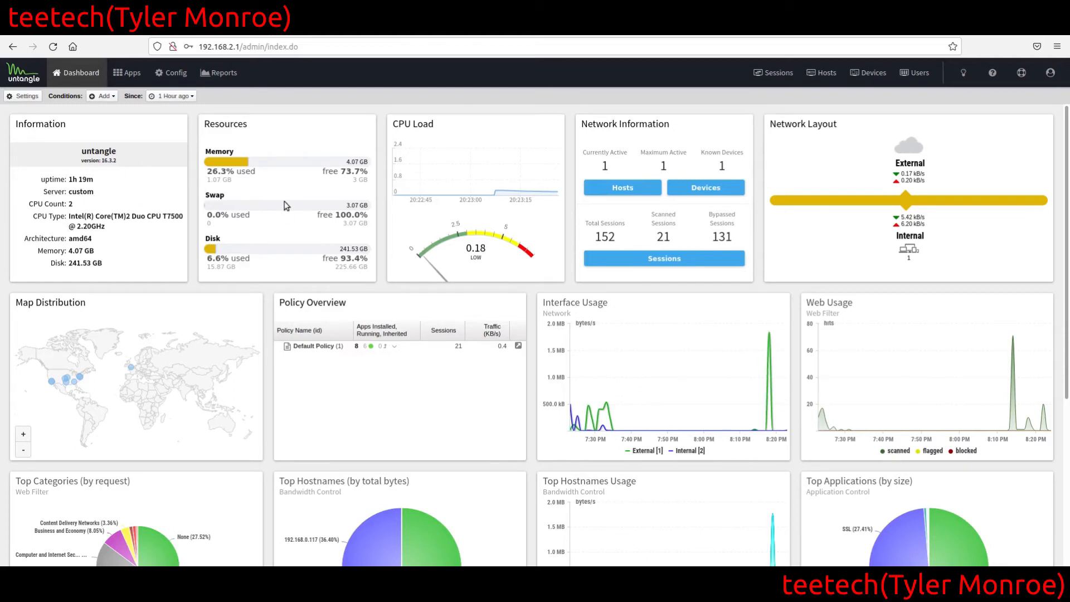
{"action": "mouse_move", "coordinate": [289, 223]}
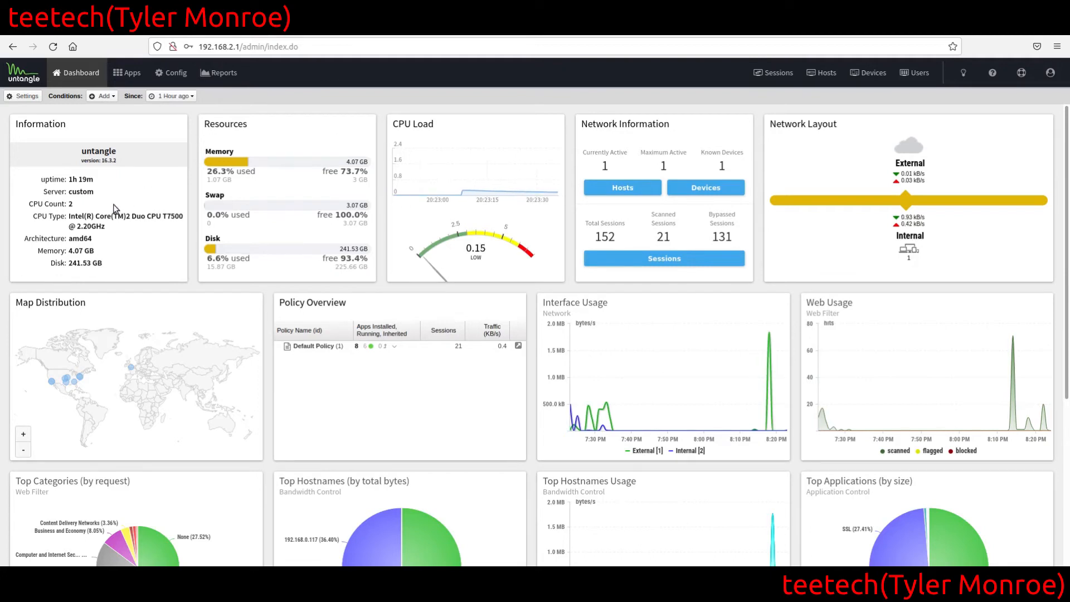
{"action": "mouse_move", "coordinate": [162, 213]}
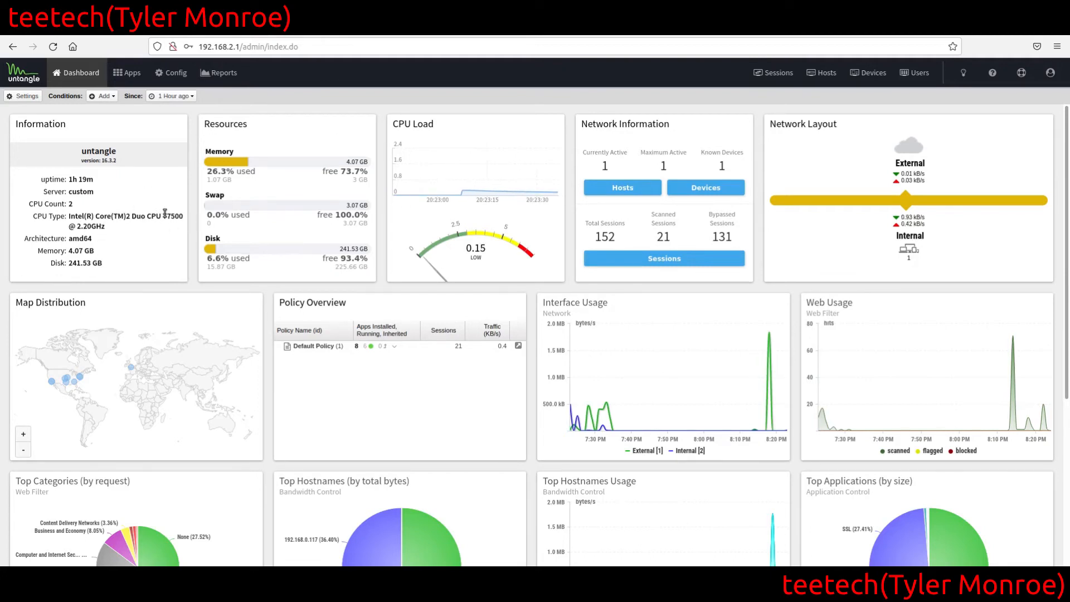
{"action": "mouse_move", "coordinate": [192, 208]}
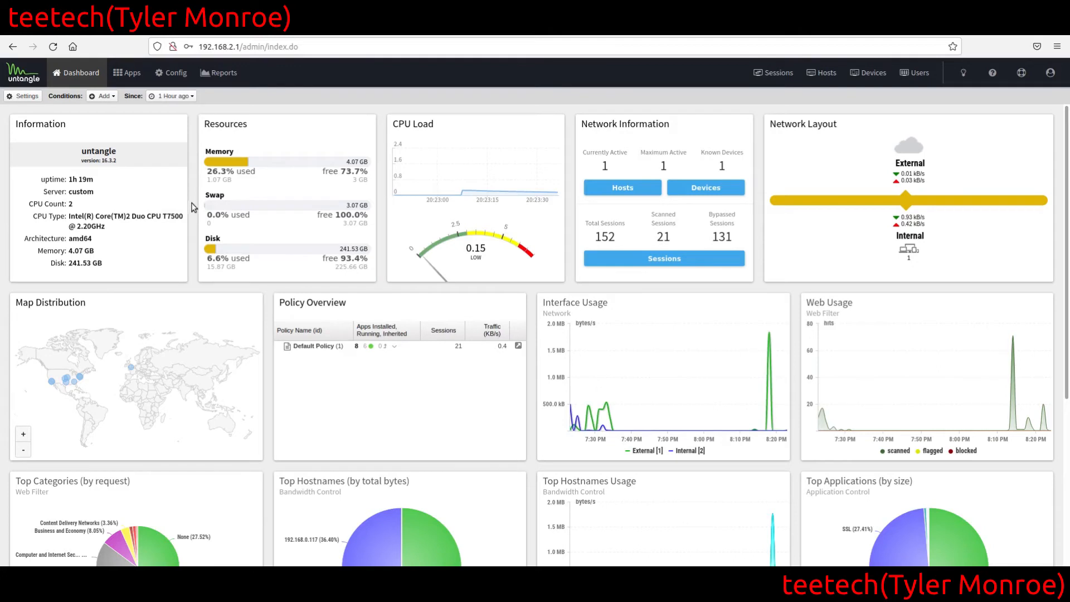
{"action": "mouse_move", "coordinate": [192, 203]}
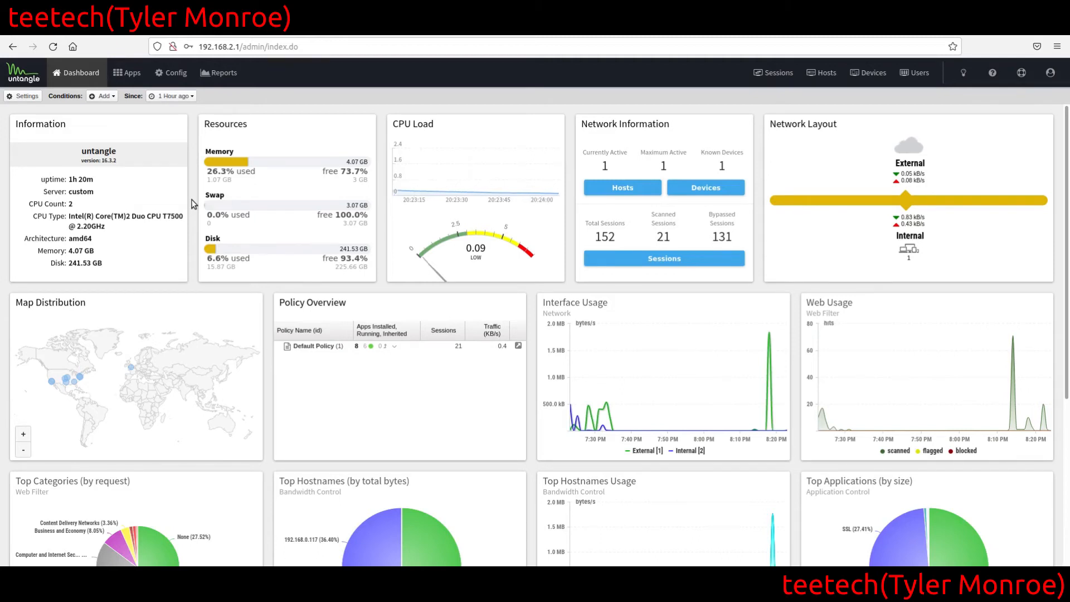
{"action": "mouse_move", "coordinate": [330, 89]}
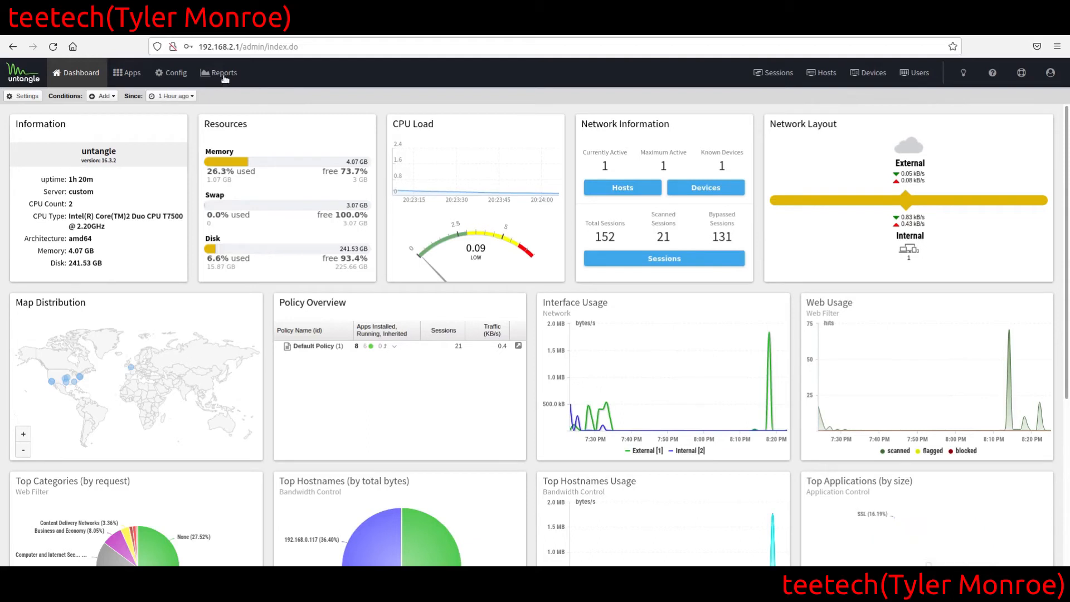
- Go to the Config page listing Network, Administration, Events, Upgrade and System
{"action": "left_click", "coordinate": [171, 72]}
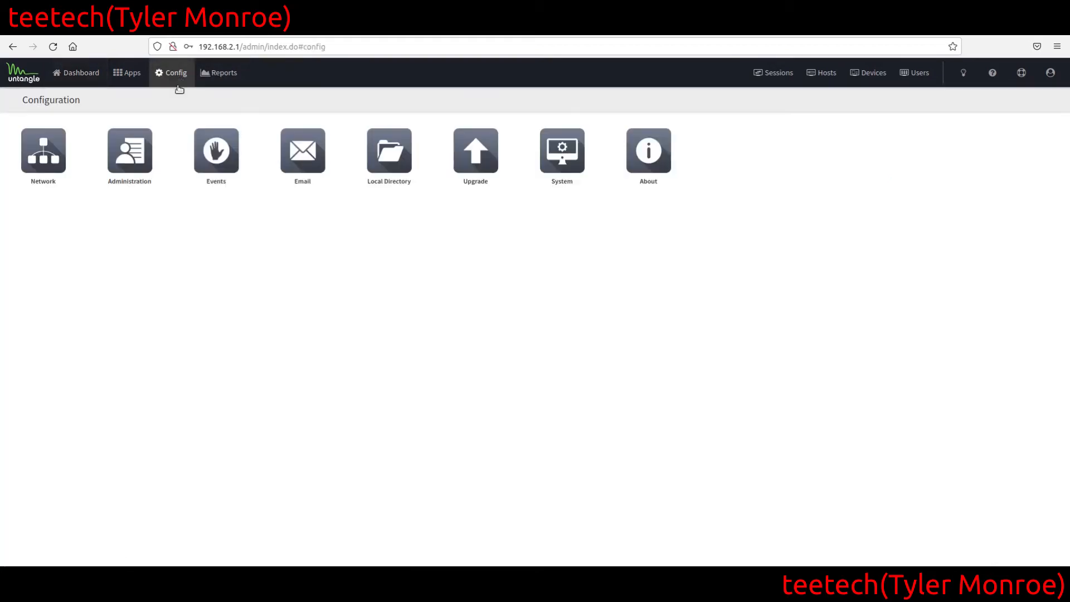
- In Network > Interfaces, edit the Internal (wlan0) interface with static address 192.168.2.1/24
{"action": "left_click", "coordinate": [42, 149]}
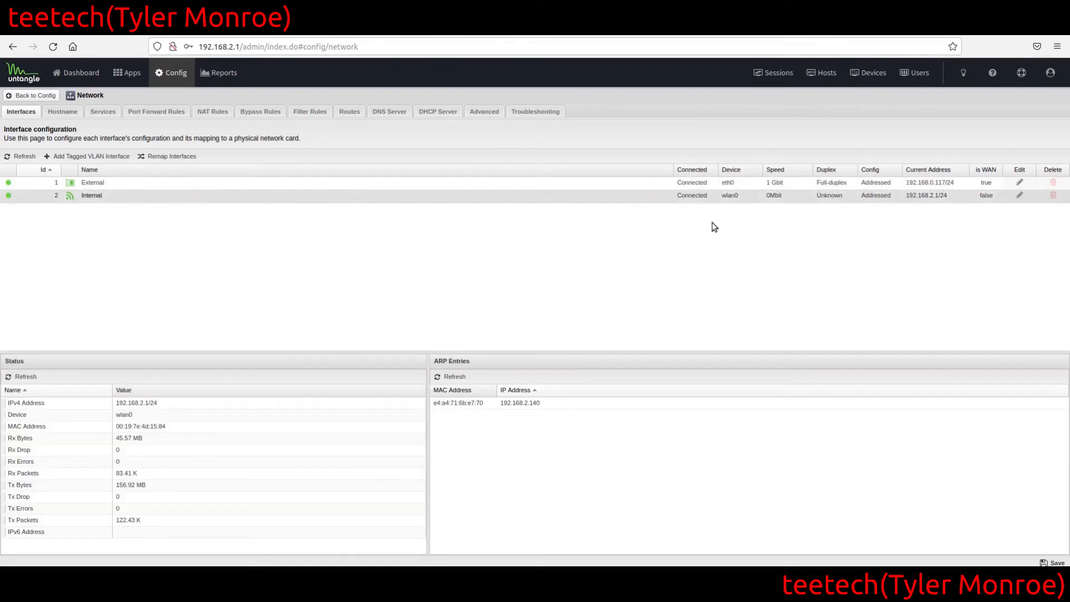
{"action": "mouse_move", "coordinate": [687, 243]}
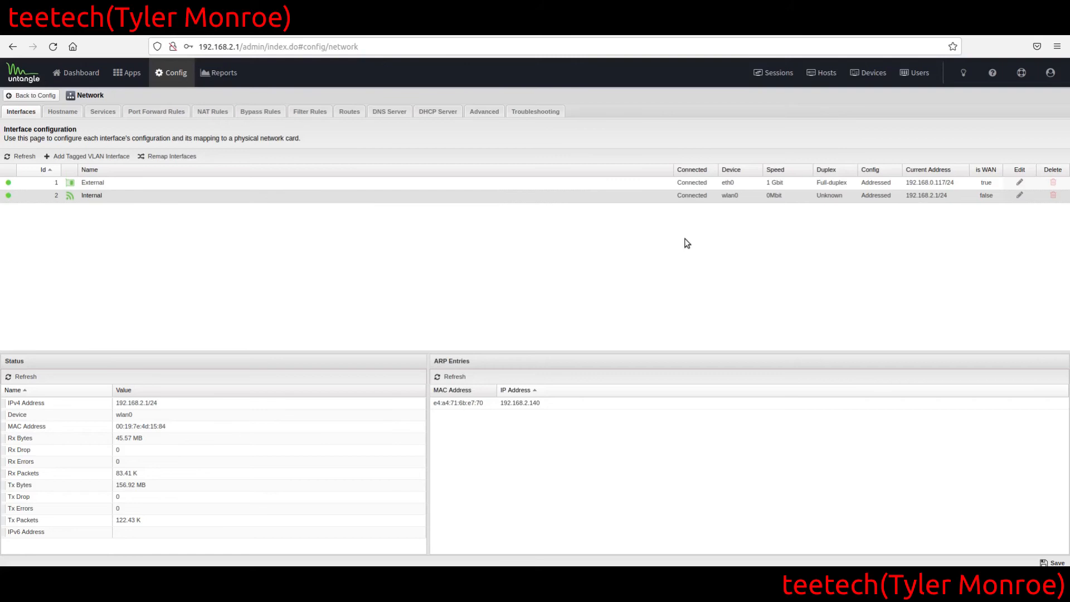
{"action": "mouse_move", "coordinate": [615, 245]}
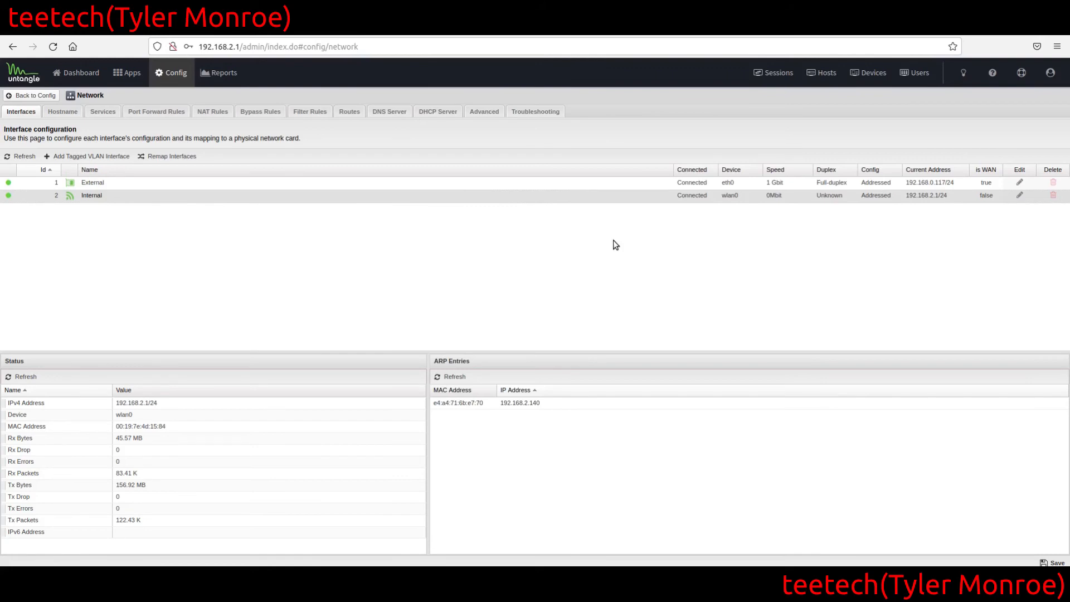
{"action": "mouse_move", "coordinate": [543, 205]}
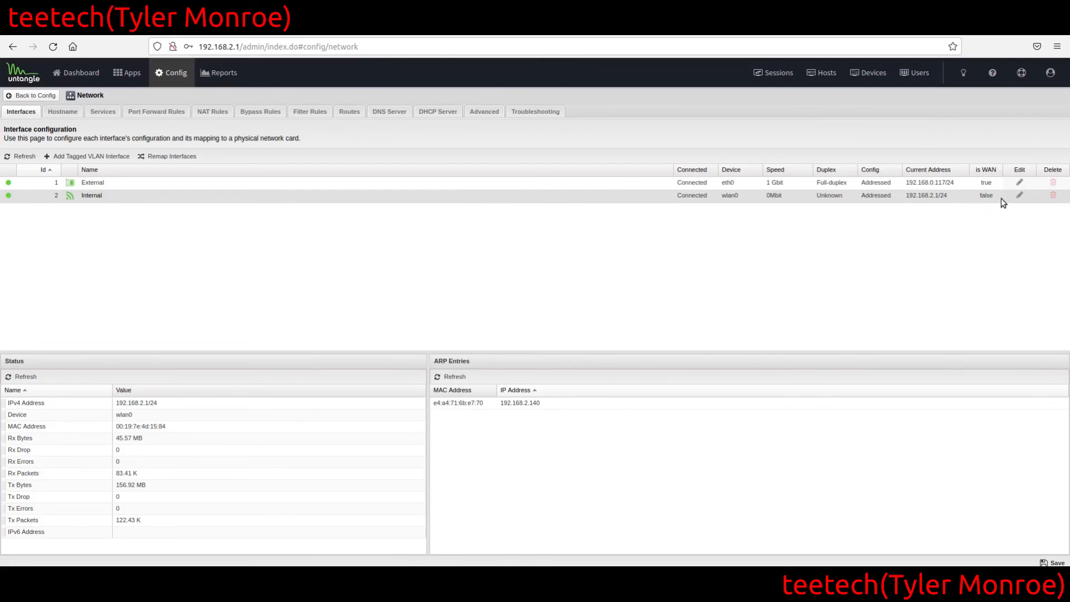
{"action": "left_click", "coordinate": [1020, 195]}
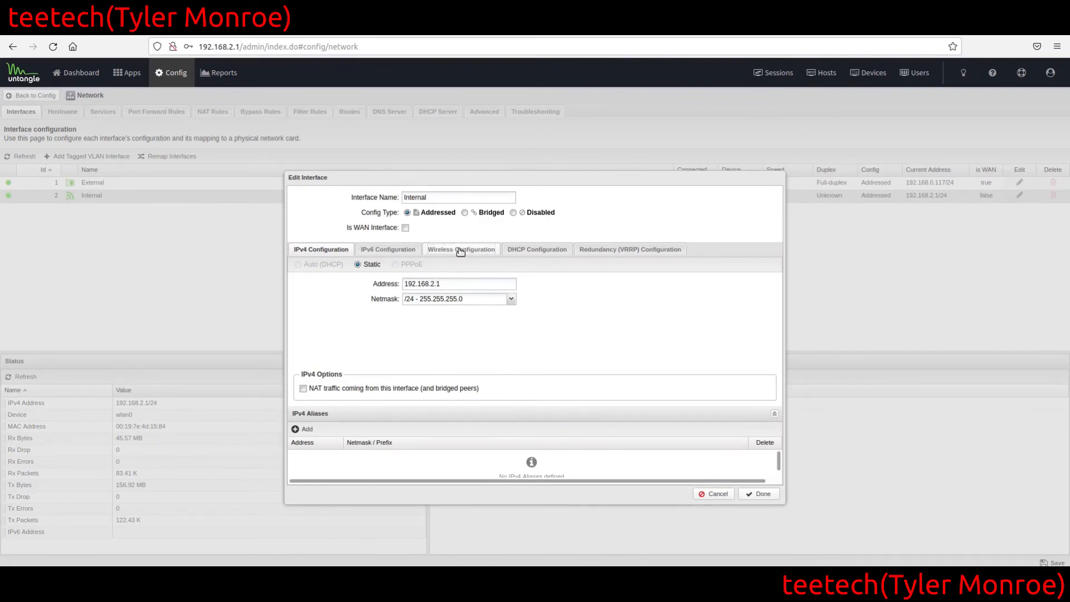
- Check the Internal interface's WPA2 wireless settings and DHCP range 192.168.2.100-200, then cancel the dialog
{"action": "left_click", "coordinate": [462, 248]}
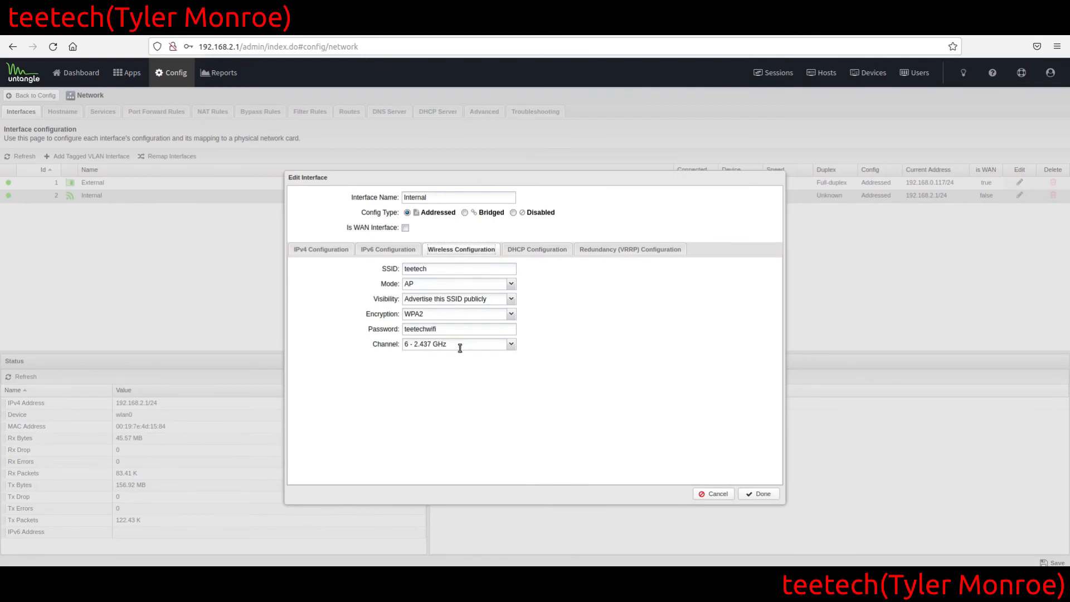
{"action": "mouse_move", "coordinate": [536, 254]}
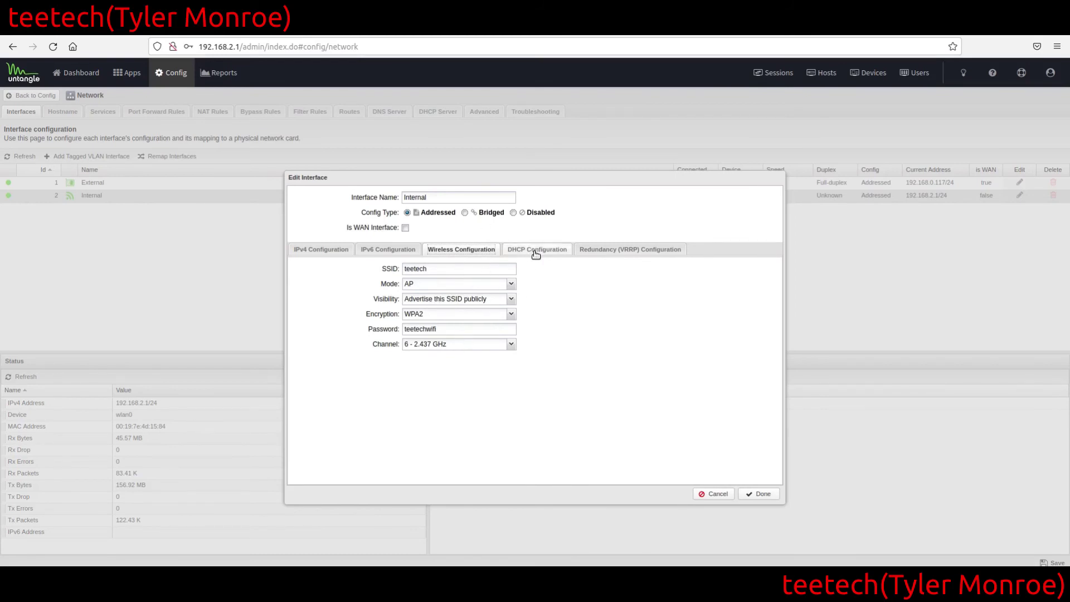
{"action": "left_click", "coordinate": [536, 250]}
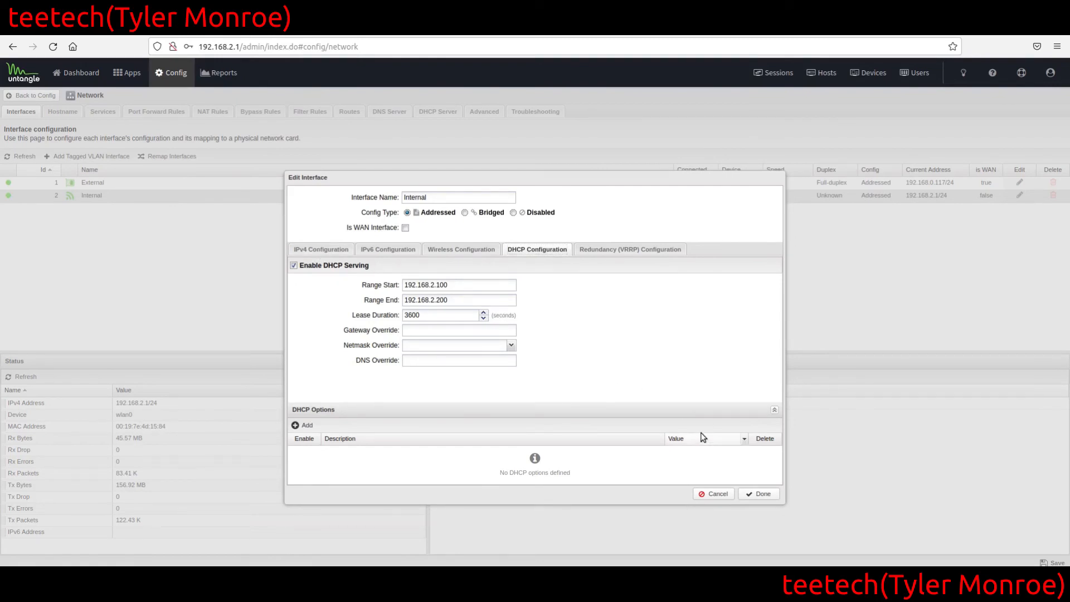
{"action": "left_click", "coordinate": [758, 494]}
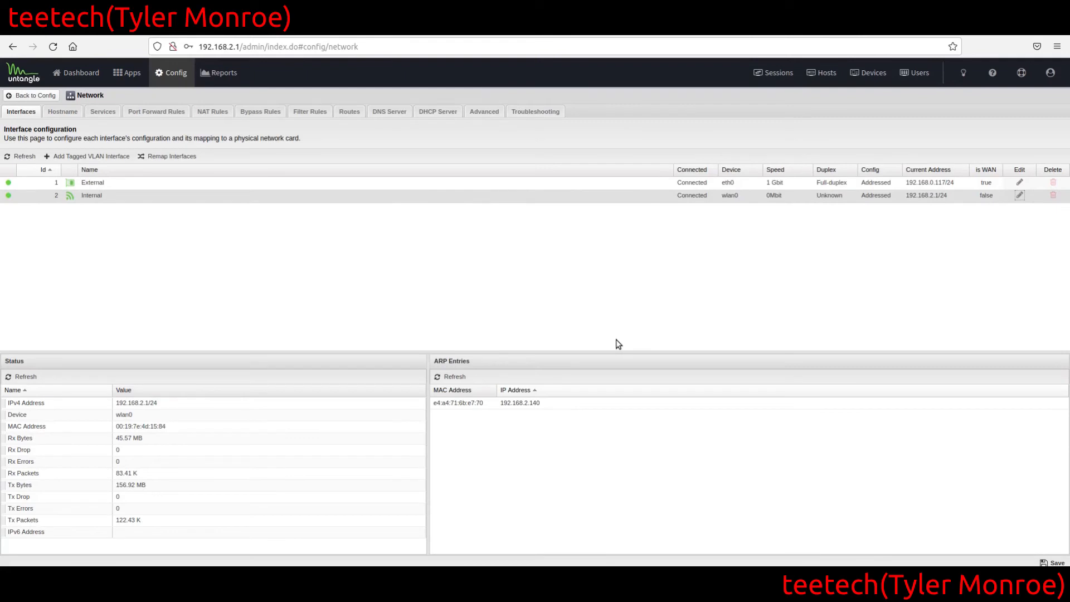
{"action": "mouse_move", "coordinate": [536, 288]}
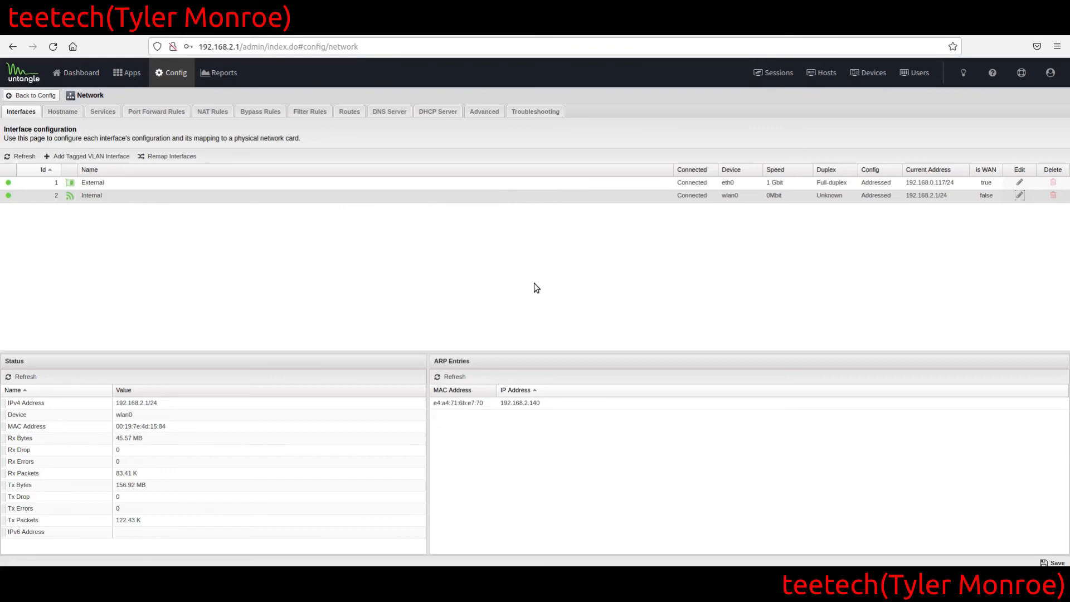
{"action": "mouse_move", "coordinate": [540, 268]}
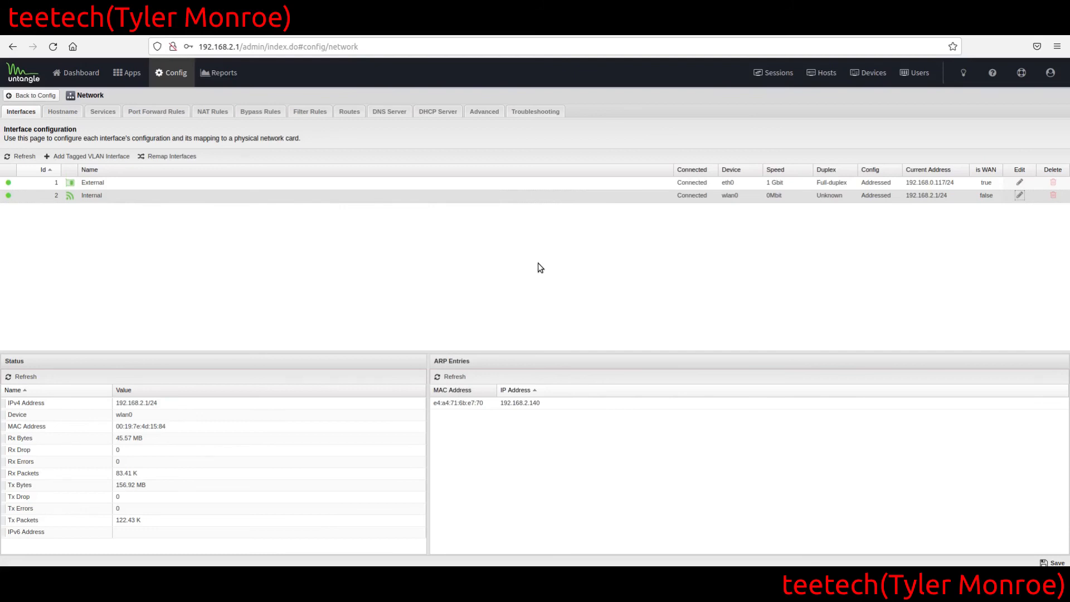
{"action": "mouse_move", "coordinate": [546, 257]}
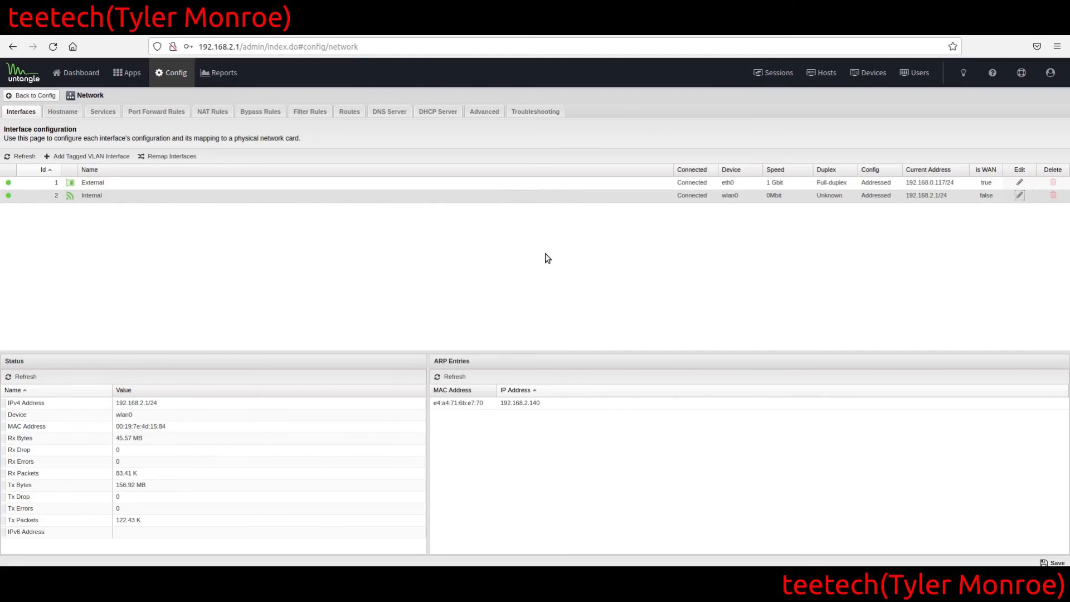
{"action": "mouse_move", "coordinate": [757, 236]}
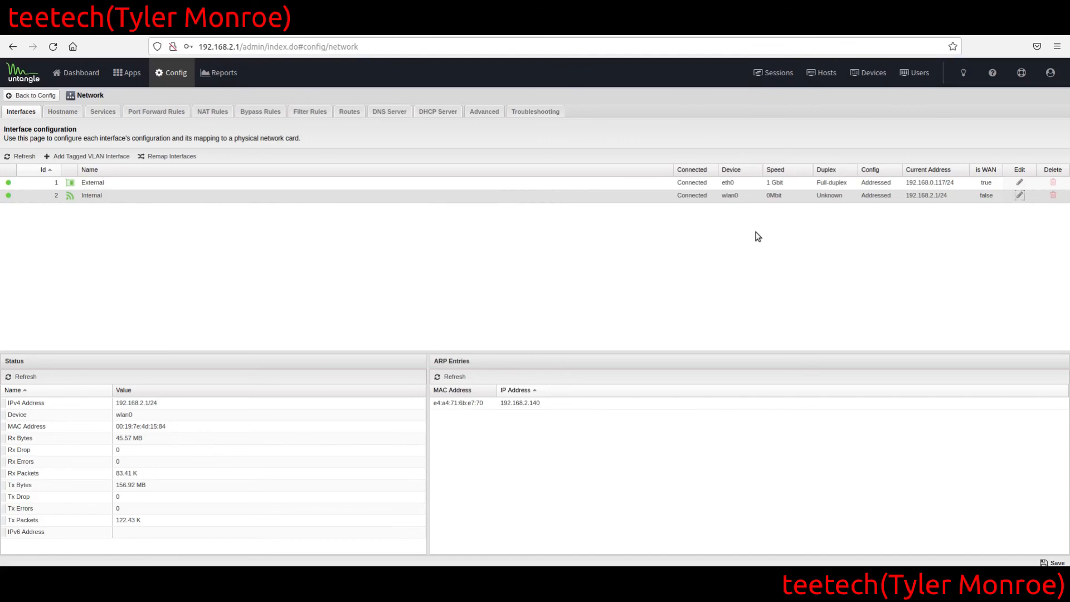
{"action": "mouse_move", "coordinate": [524, 210]}
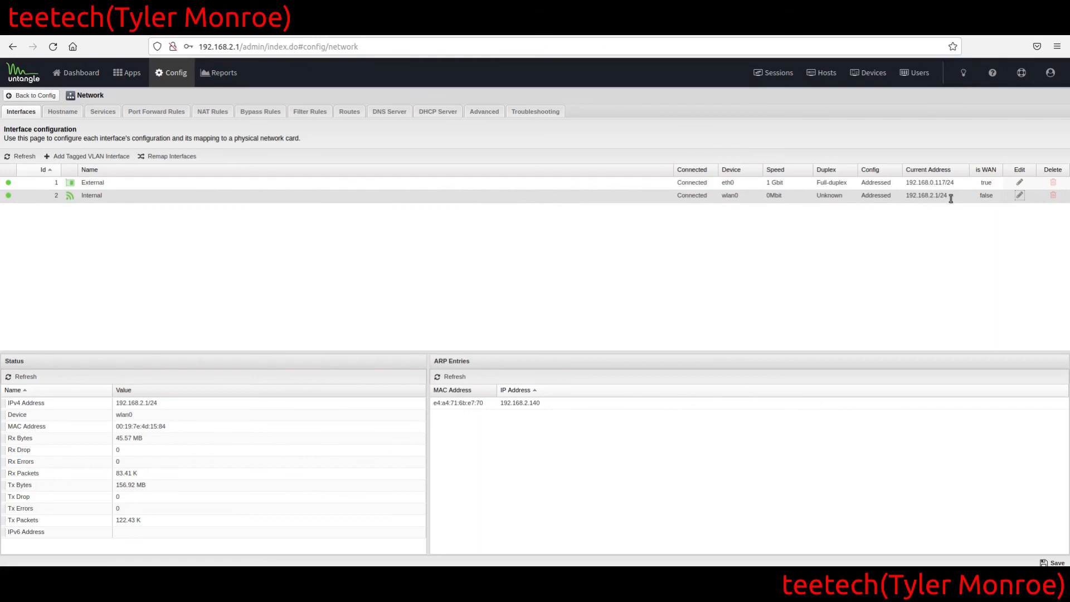
{"action": "mouse_move", "coordinate": [627, 224]}
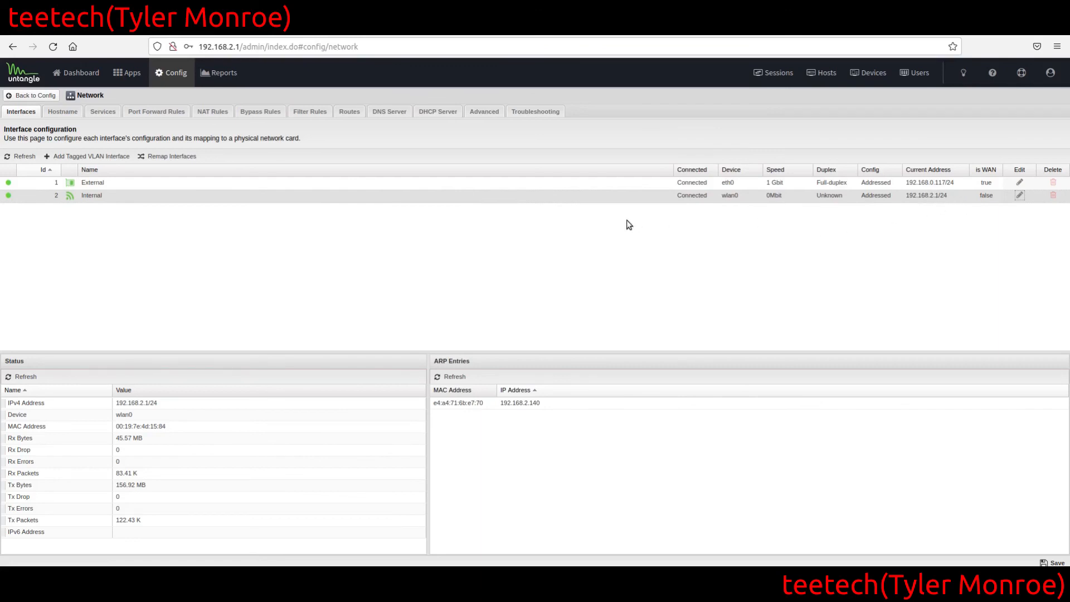
{"action": "mouse_move", "coordinate": [1021, 195]}
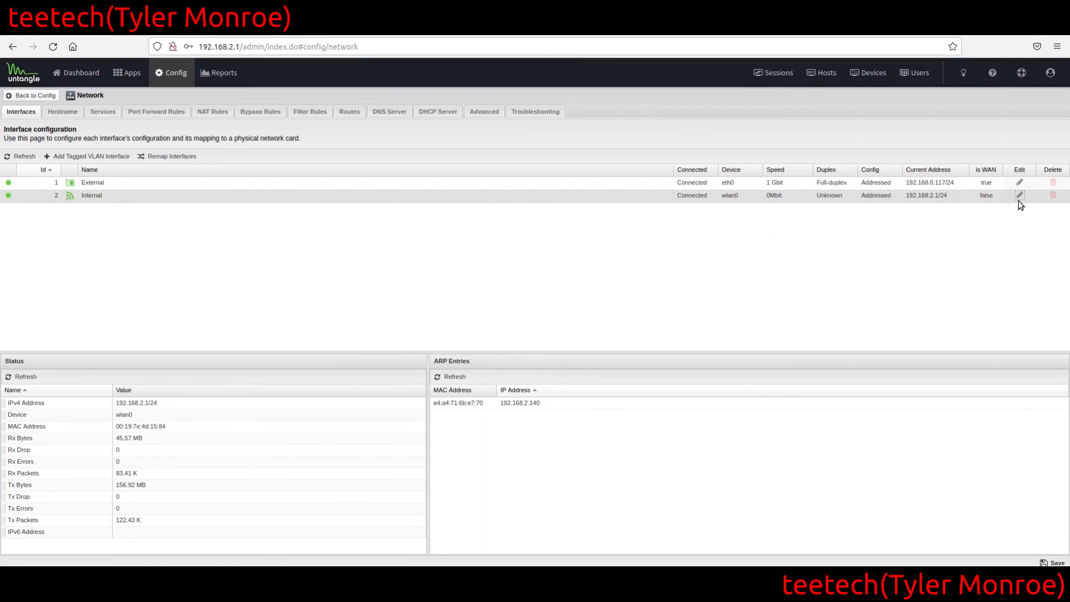
{"action": "left_click", "coordinate": [1021, 193]}
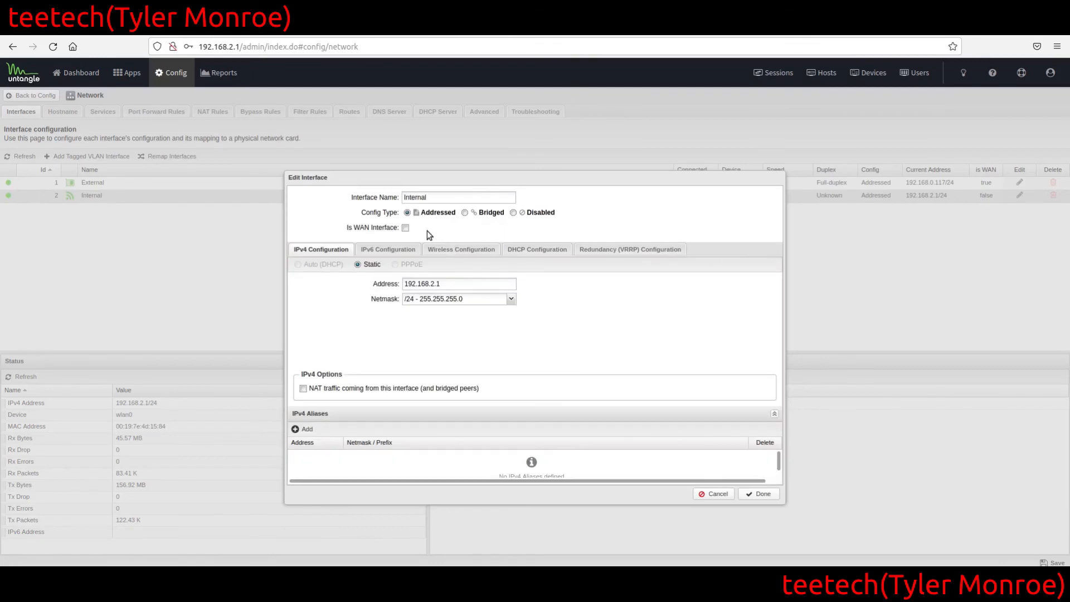
{"action": "left_click", "coordinate": [464, 212]}
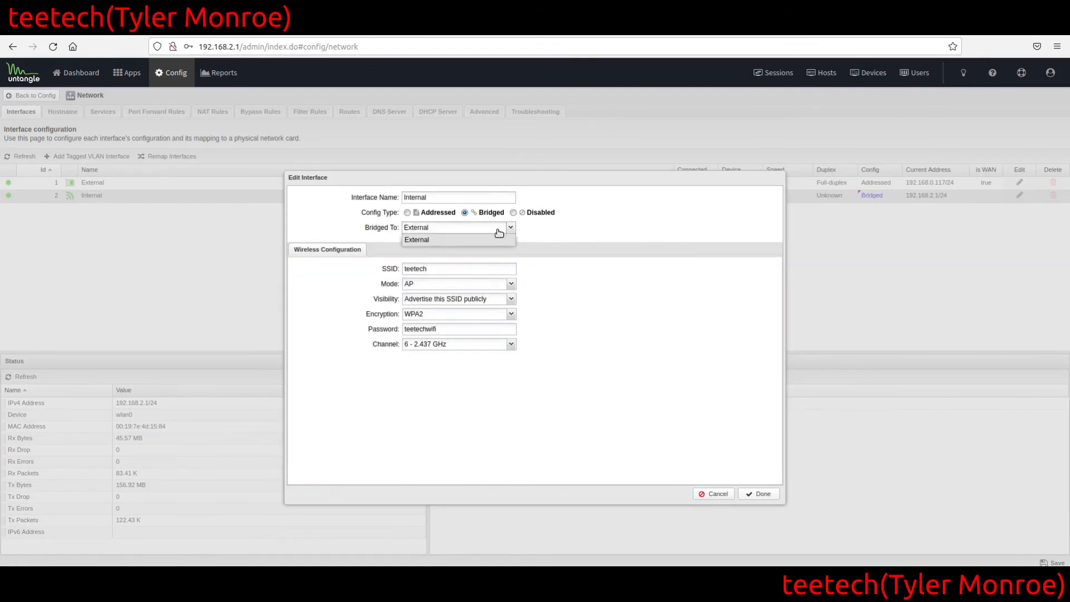
{"action": "mouse_move", "coordinate": [376, 240]}
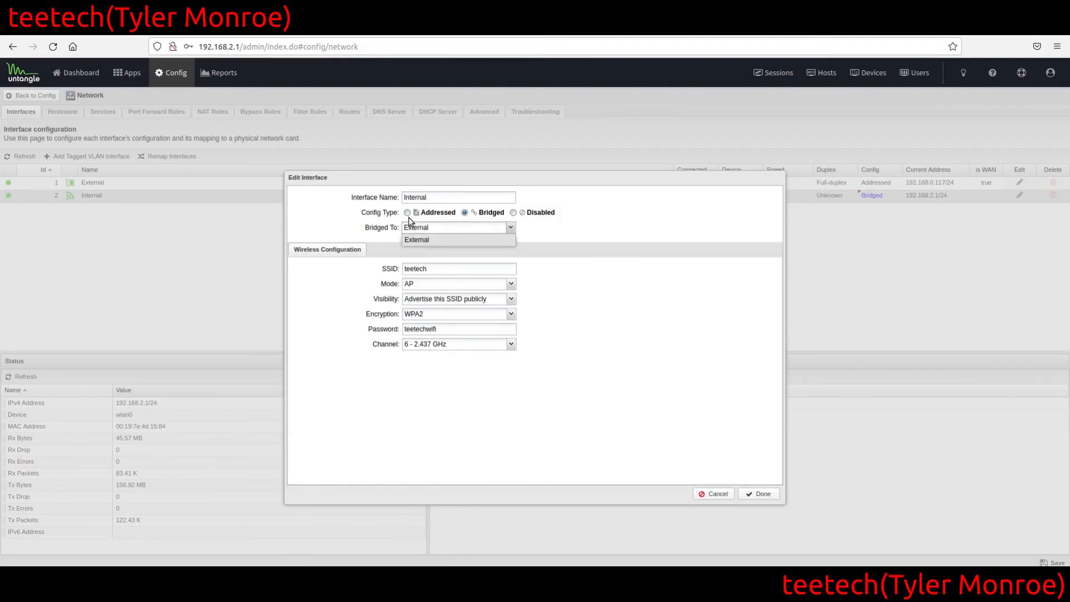
{"action": "left_click", "coordinate": [417, 240]}
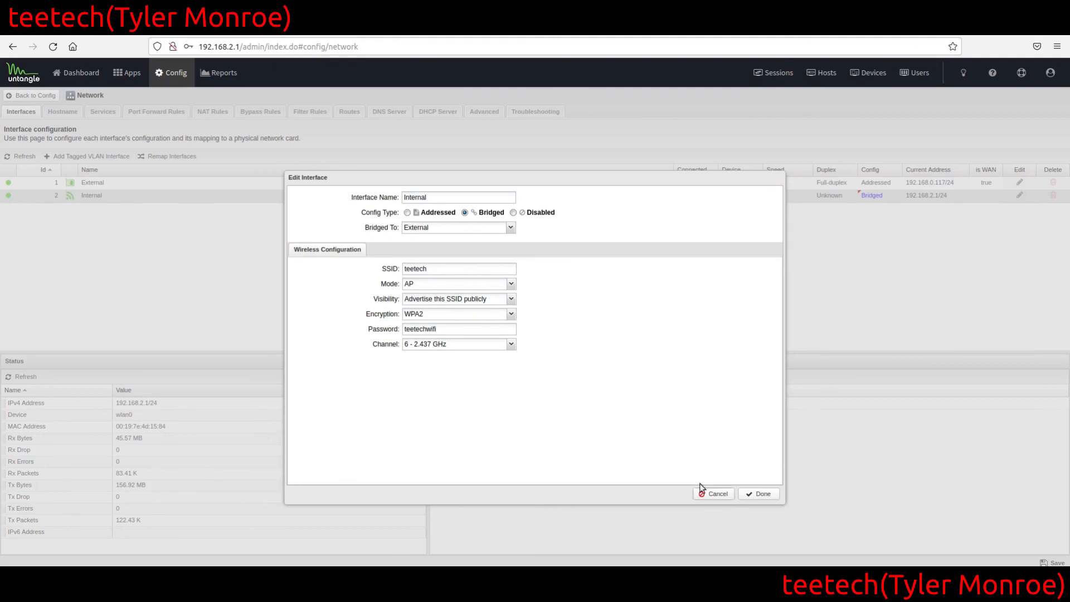
{"action": "left_click", "coordinate": [406, 211]}
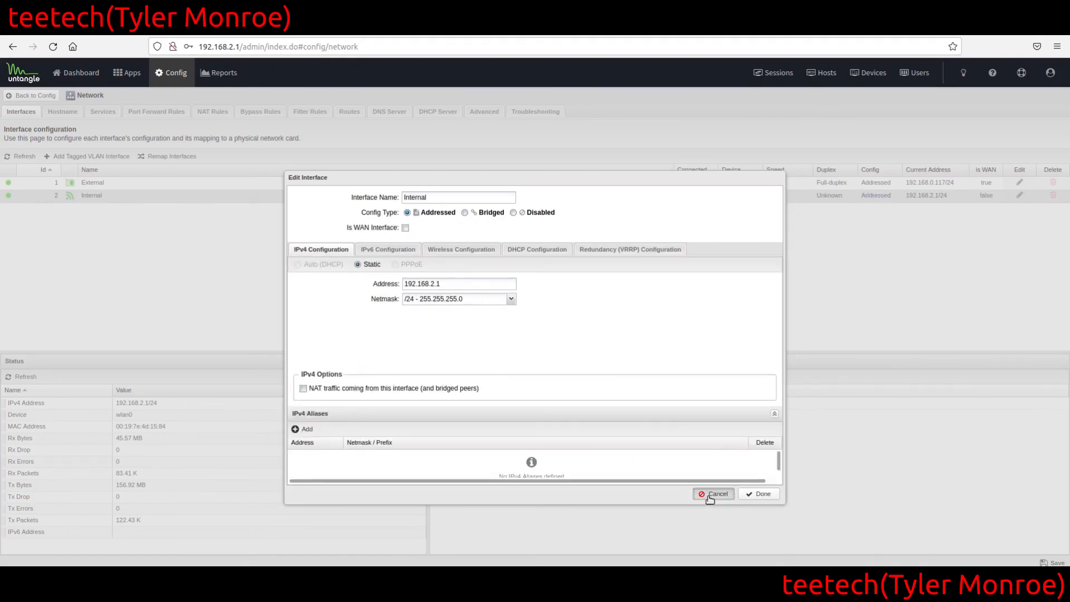
{"action": "left_click", "coordinate": [715, 494]}
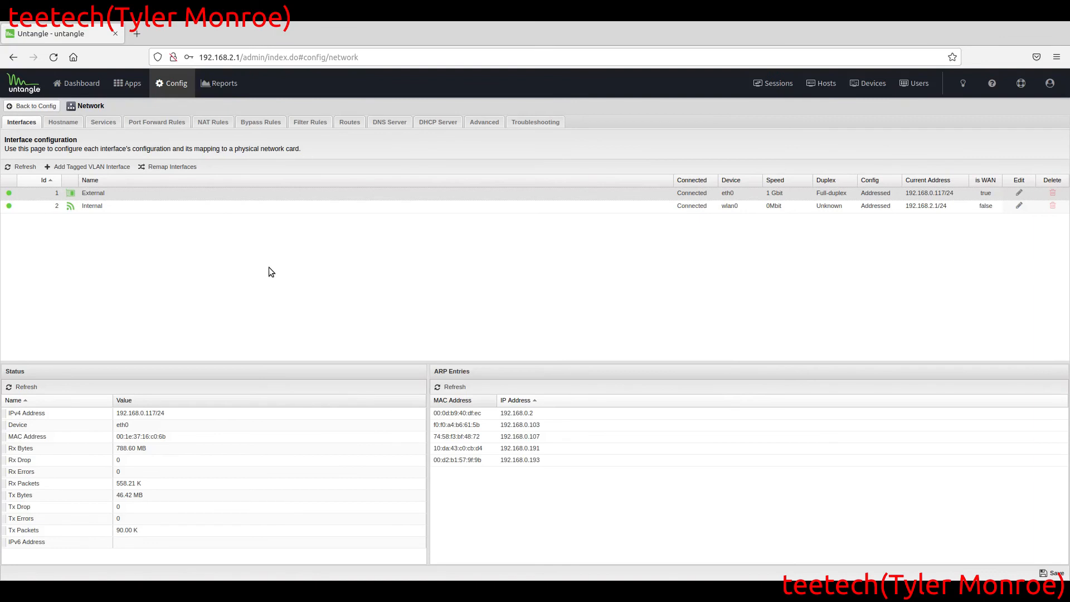
{"action": "mouse_move", "coordinate": [518, 118]}
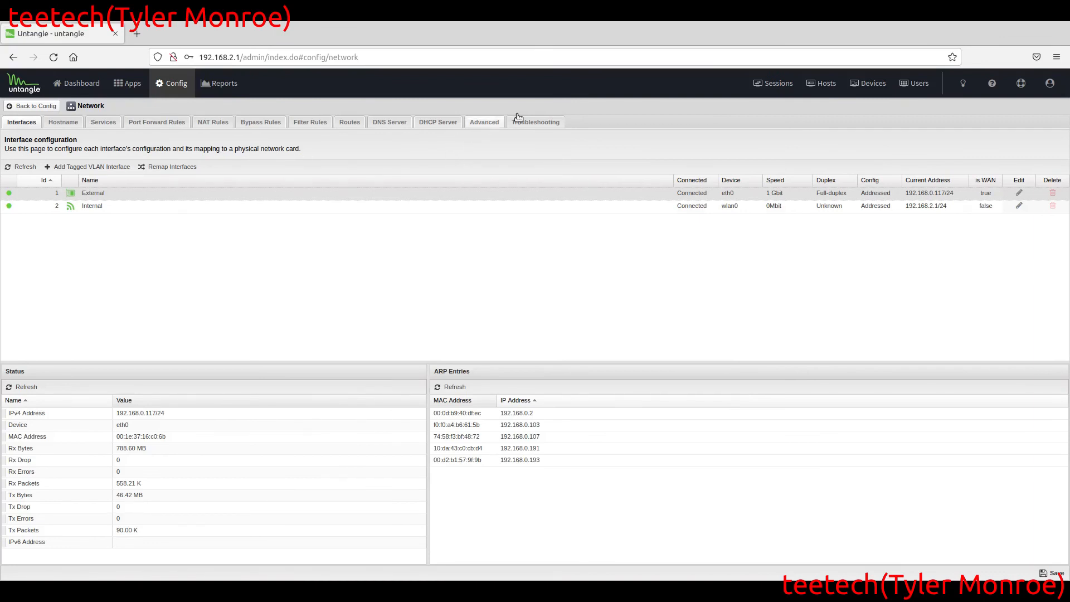
- Start a Download Test from Troubleshooting using the cachefly 50mb.test URL
{"action": "left_click", "coordinate": [535, 122]}
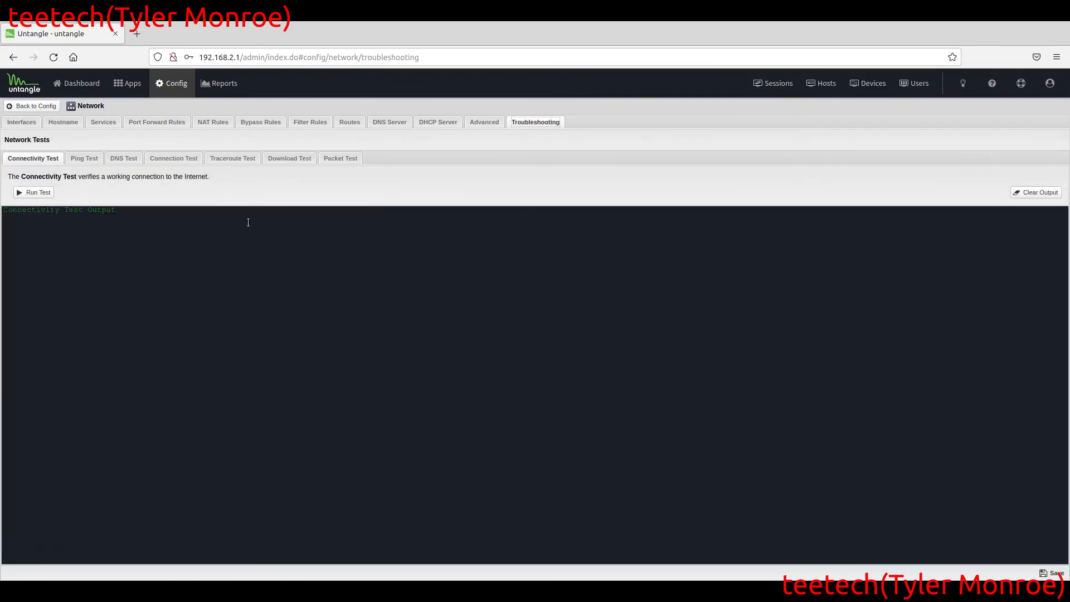
{"action": "left_click", "coordinate": [289, 158]}
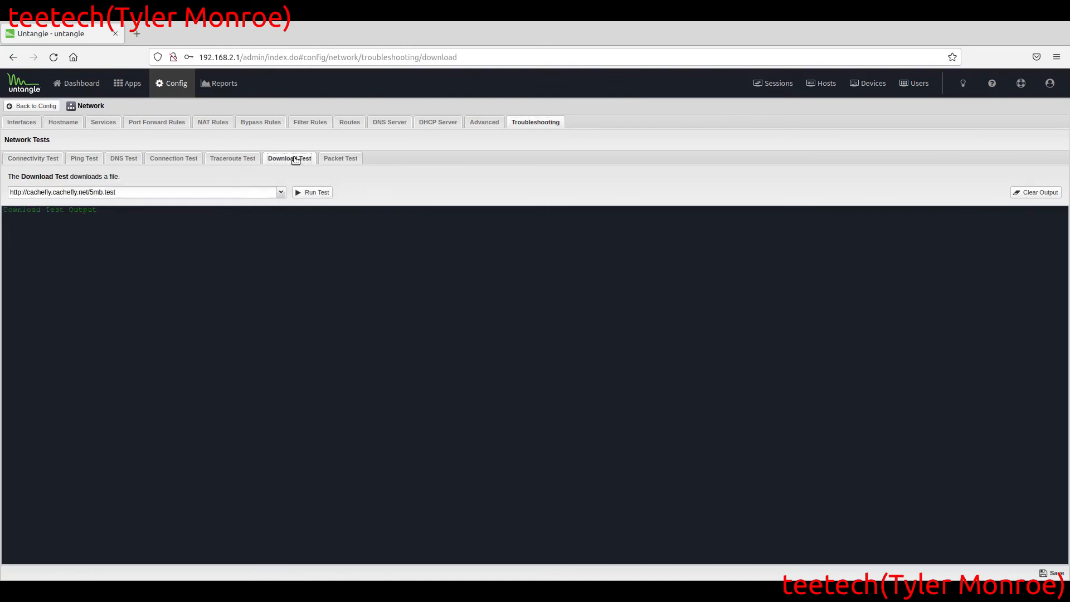
{"action": "left_click", "coordinate": [139, 192]}
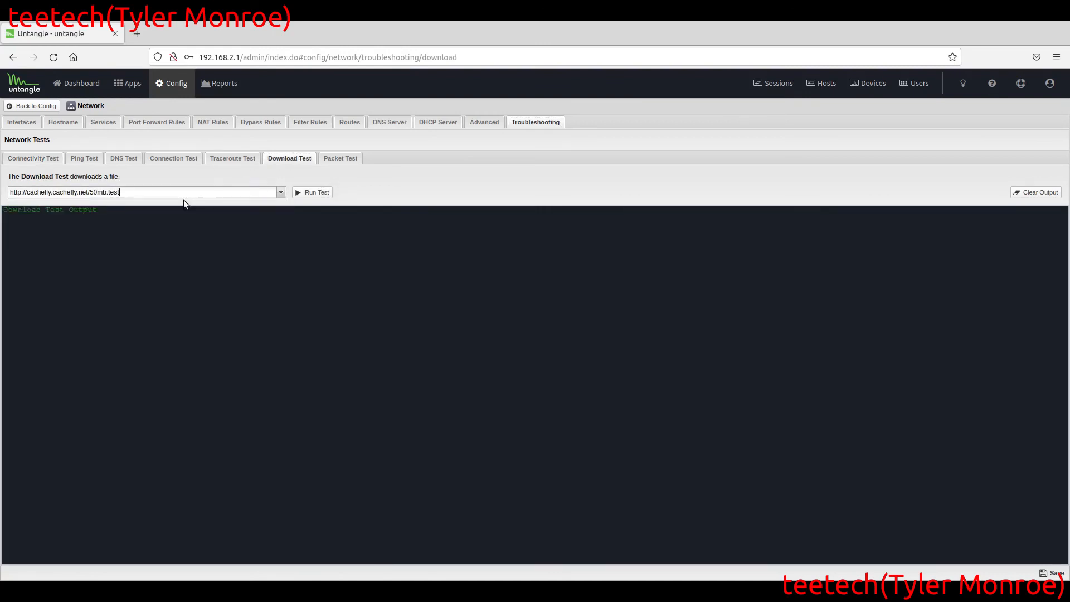
{"action": "left_click", "coordinate": [312, 191]}
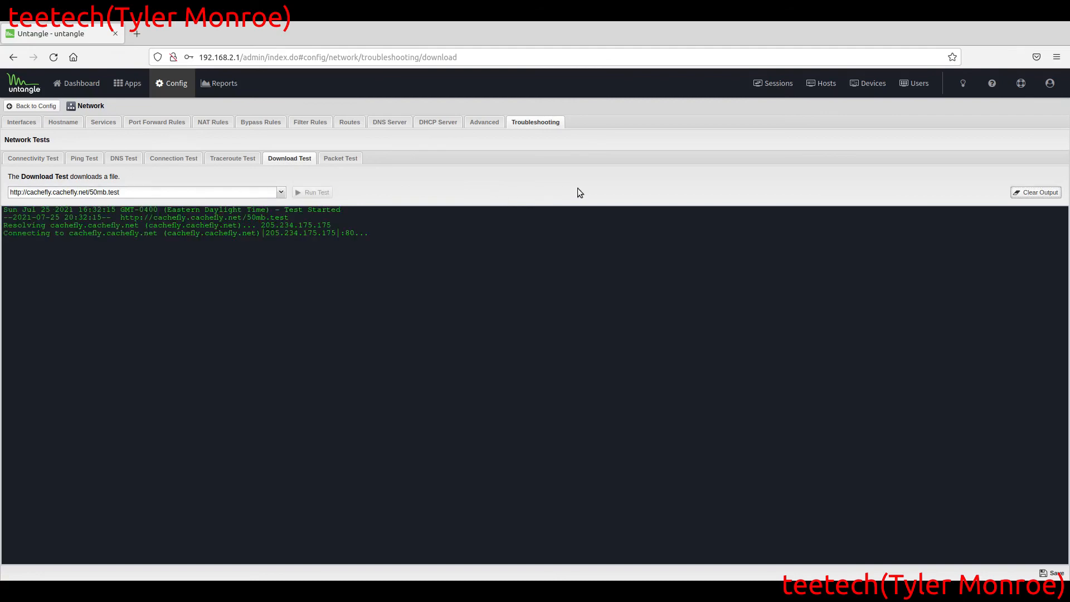